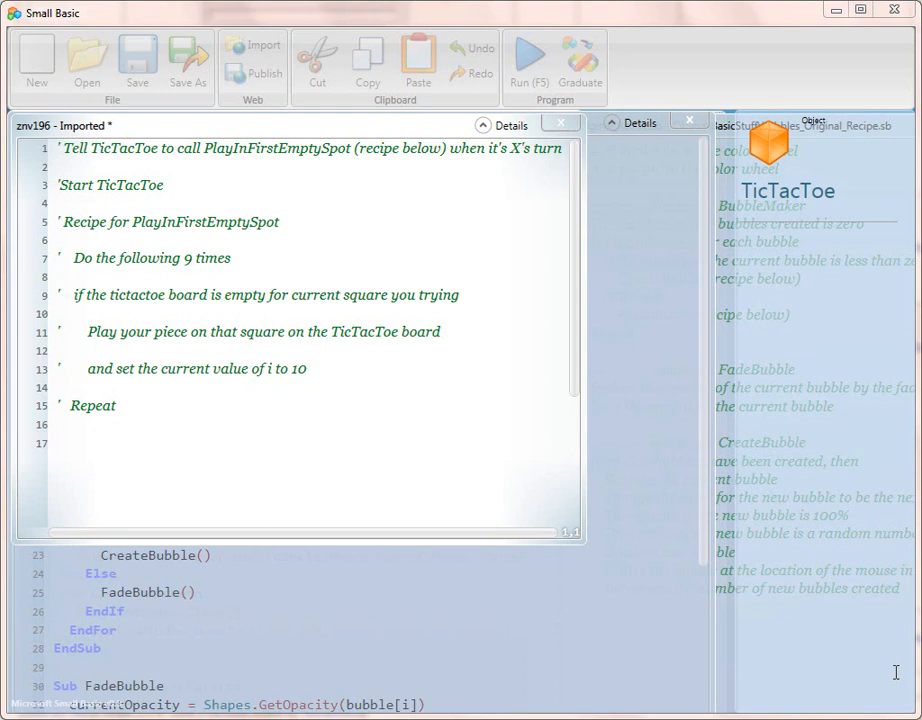
{"action": "mouse_move", "coordinate": [886, 668]}
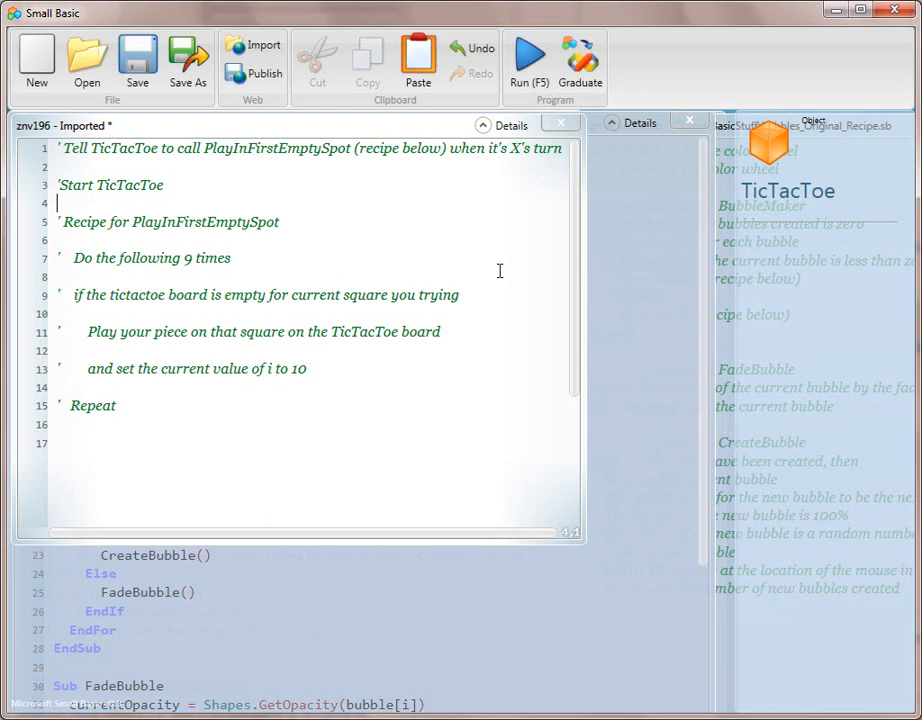
{"action": "mouse_move", "coordinate": [752, 328]}
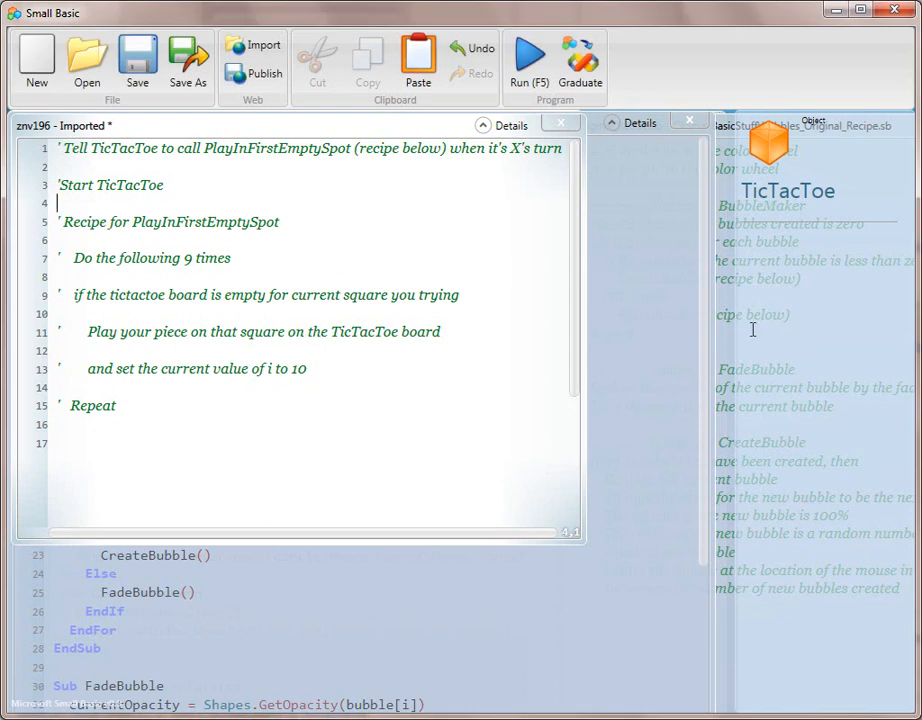
- Write TicTacToe.Start() under the 'Start TicTacToe' comment using IntelliSense
{"action": "type", "text": "t"}
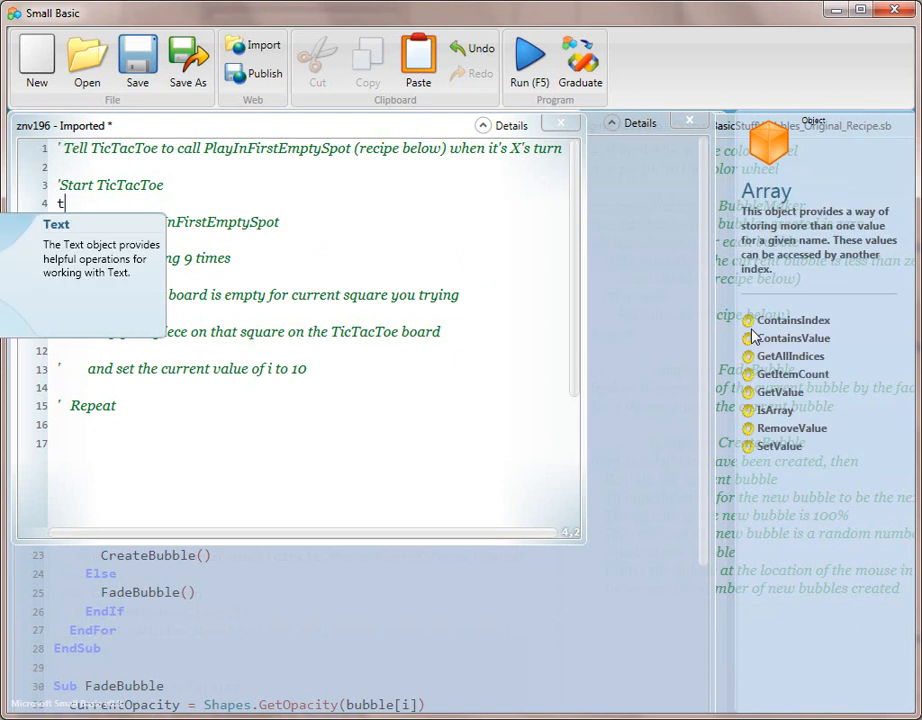
{"action": "type", "text": "icTacToe."}
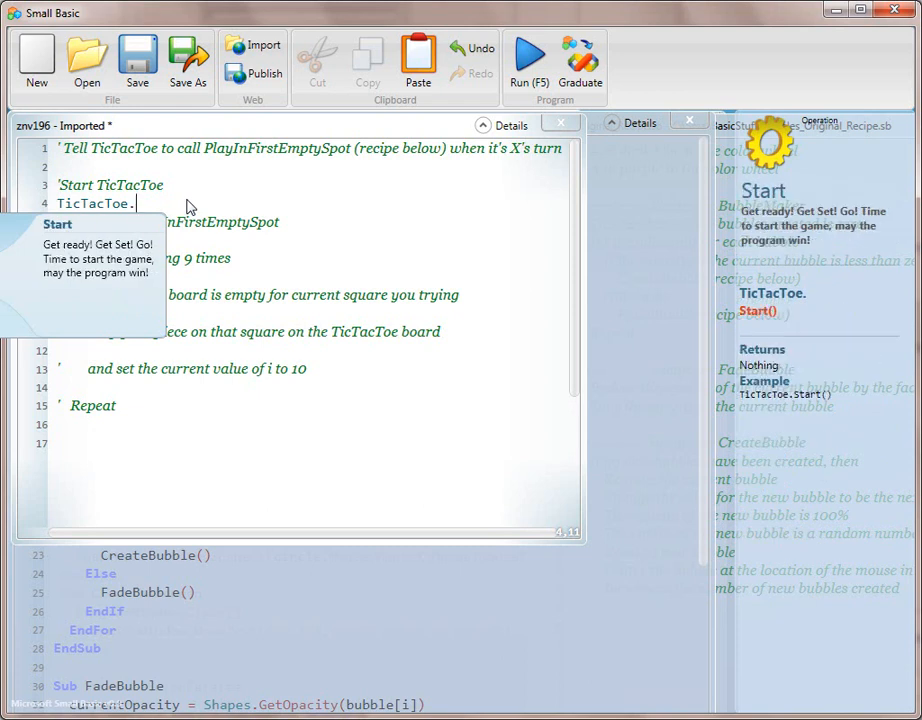
{"action": "type", "text": "Start()"}
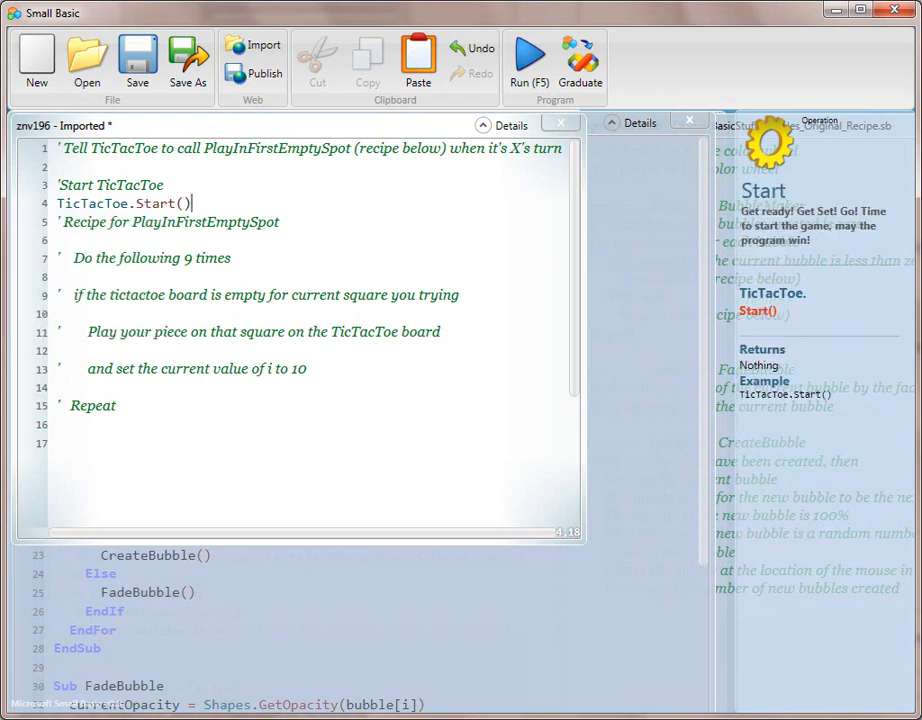
- Run the program four times, watching each tic-tac-toe match and ending it afterwards
{"action": "left_click", "coordinate": [528, 56]}
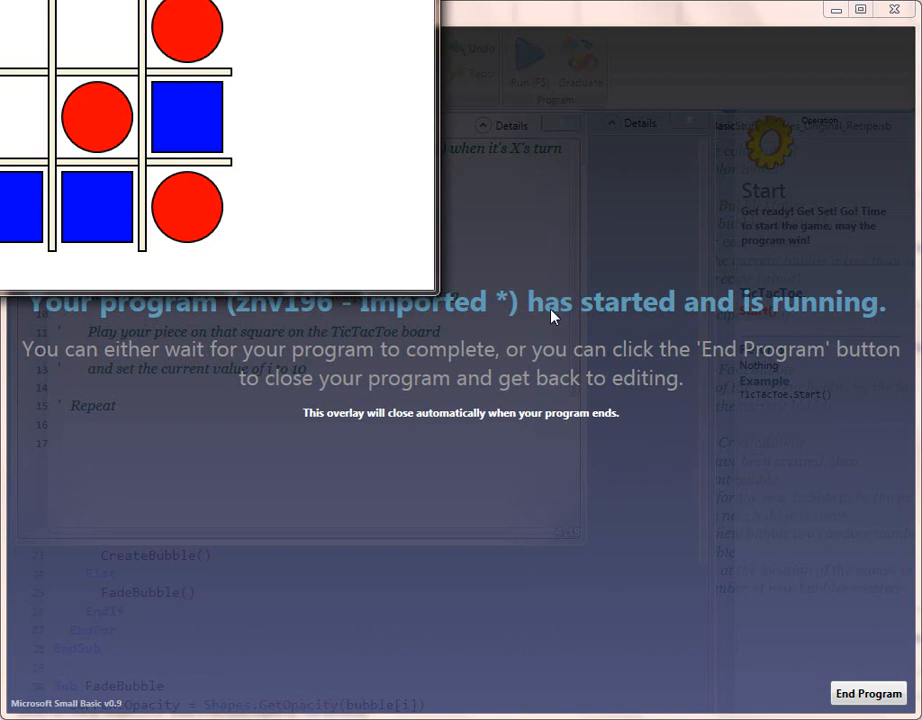
{"action": "mouse_move", "coordinate": [548, 104]}
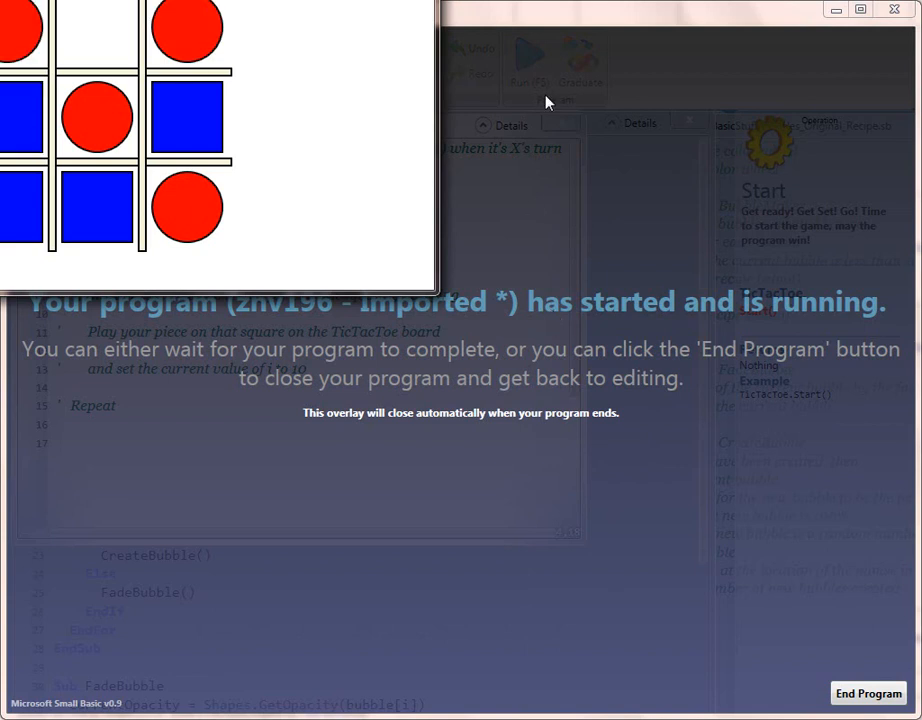
{"action": "left_click", "coordinate": [868, 692]}
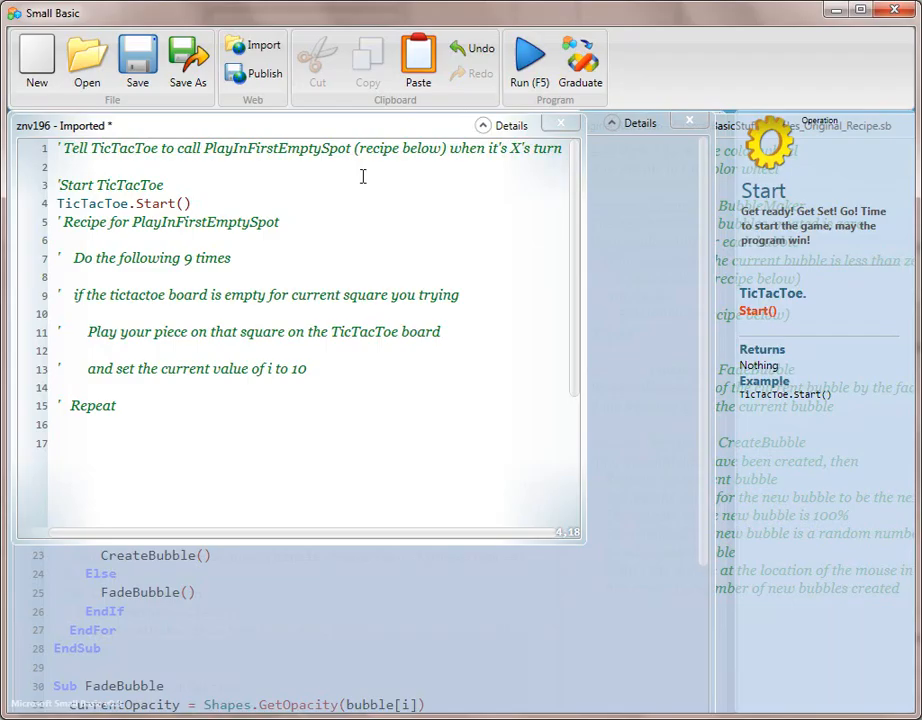
{"action": "left_click", "coordinate": [528, 56]}
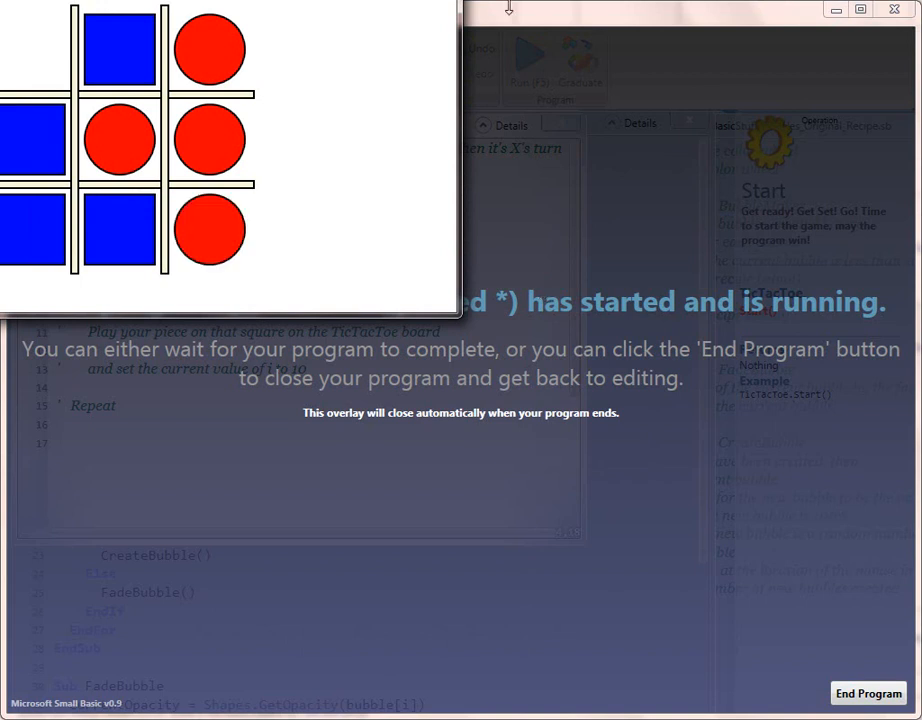
{"action": "left_click", "coordinate": [868, 692]}
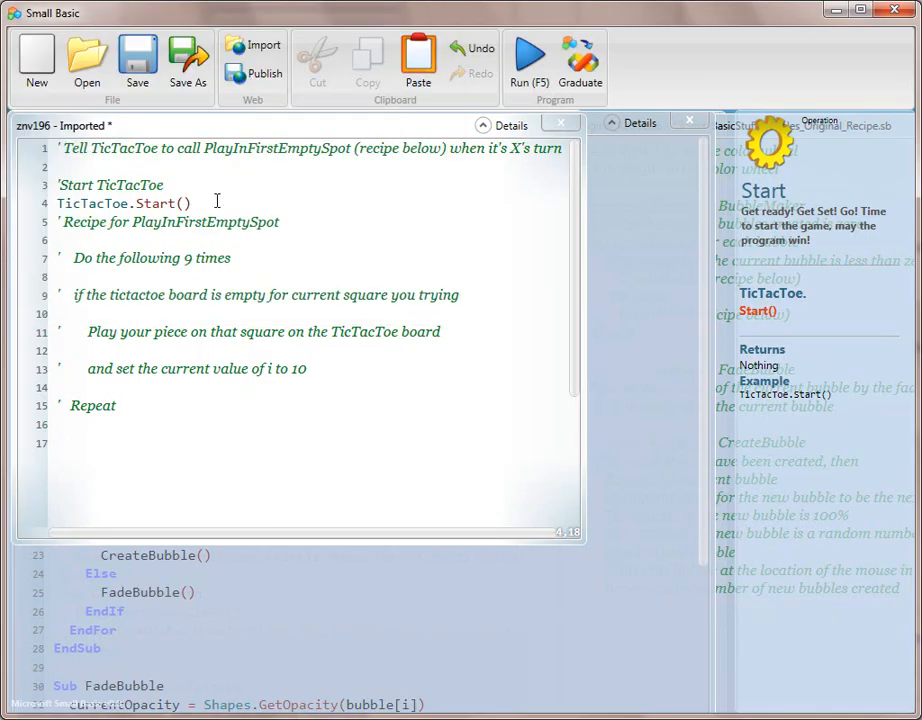
{"action": "left_click", "coordinate": [528, 56]}
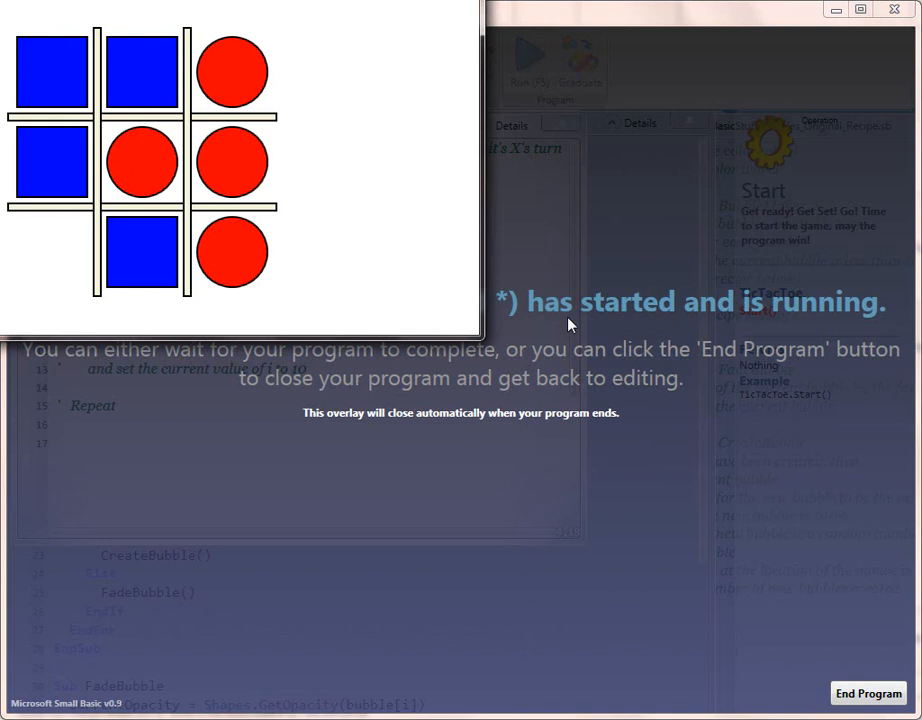
{"action": "left_click", "coordinate": [868, 692]}
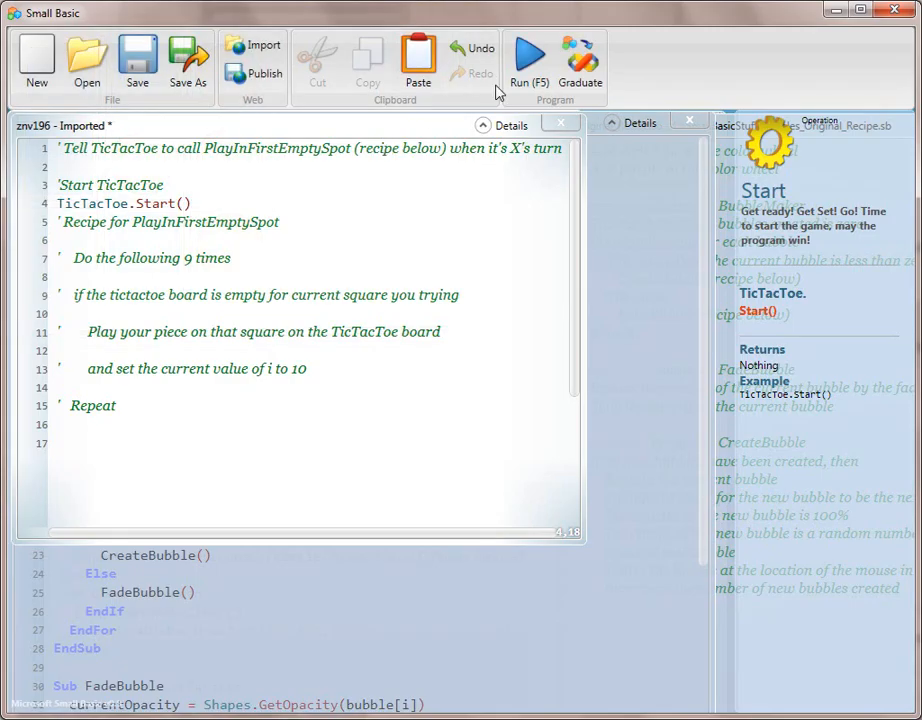
{"action": "left_click", "coordinate": [528, 56]}
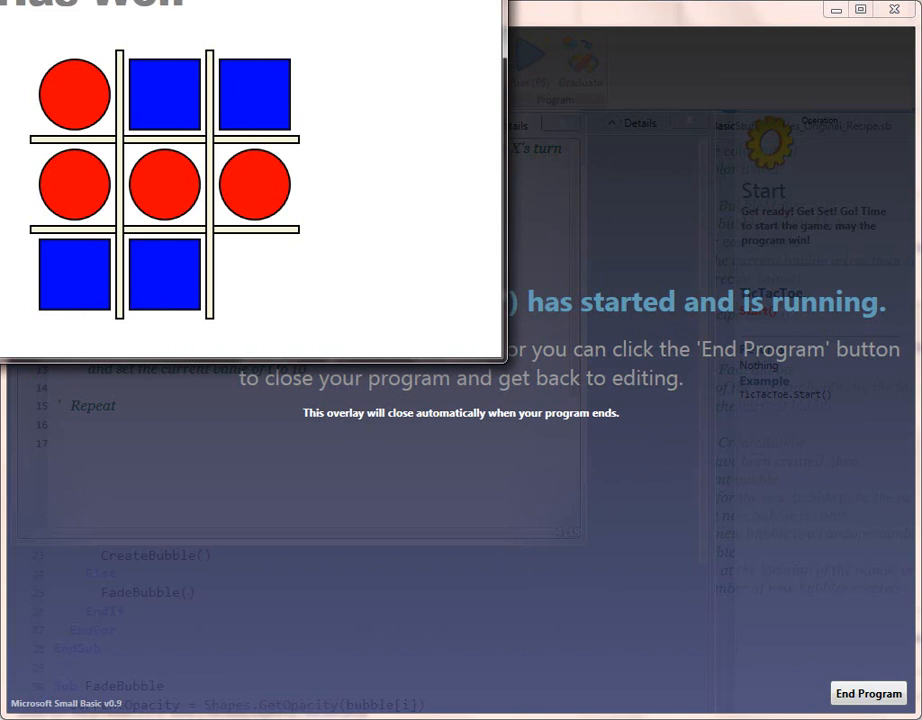
{"action": "left_click", "coordinate": [868, 692]}
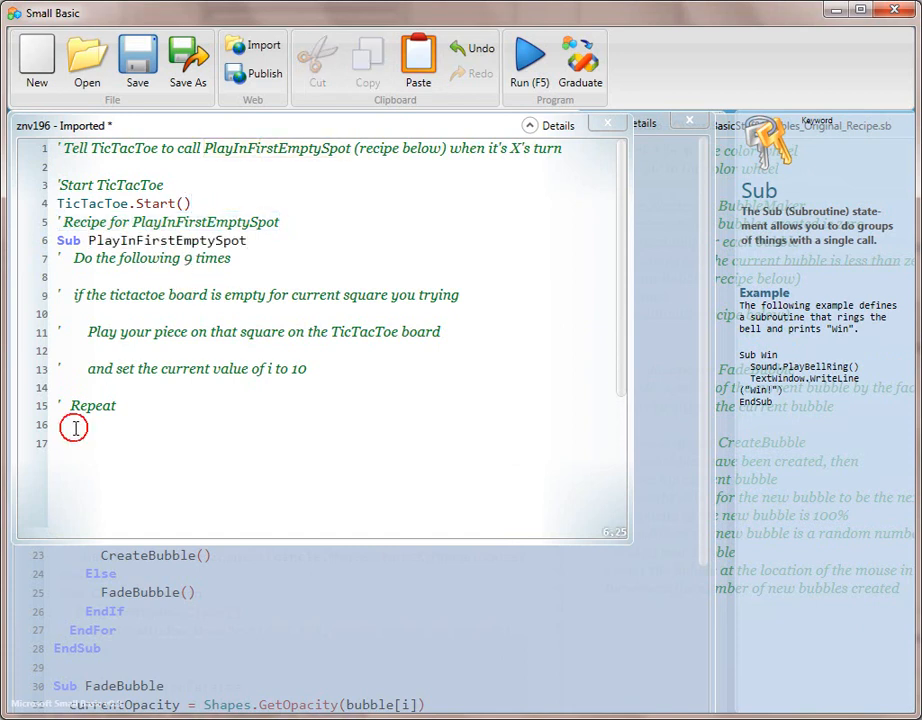
- Close the subroutine with EndSub, call PlayInFirstEmptySpot() on line 2, and run the game once
{"action": "type", "text": "EndSub"}
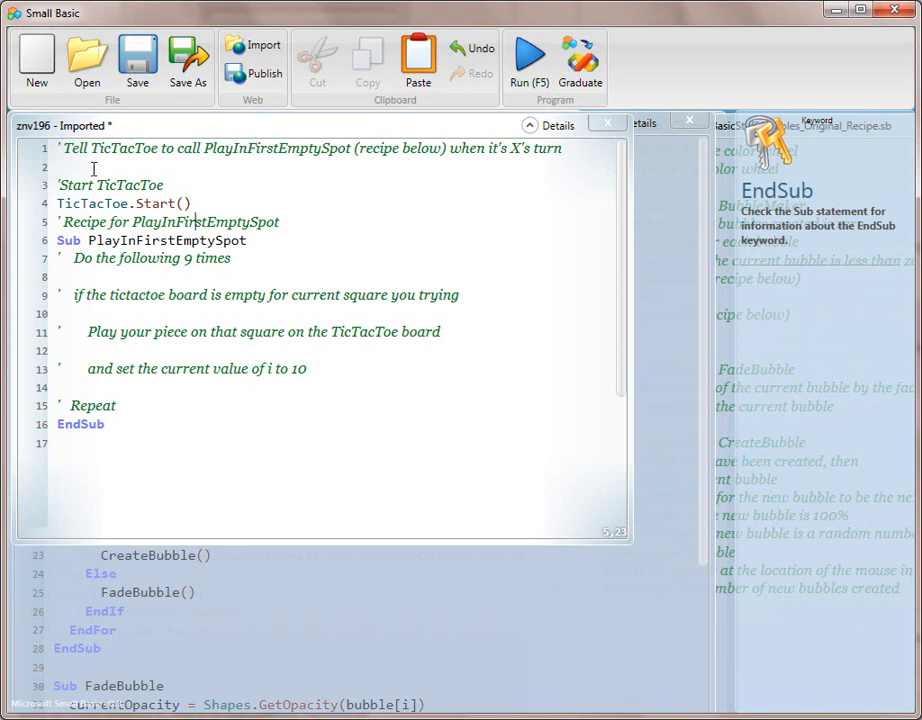
{"action": "type", "text": "PlayInFirstEmptySpot("}
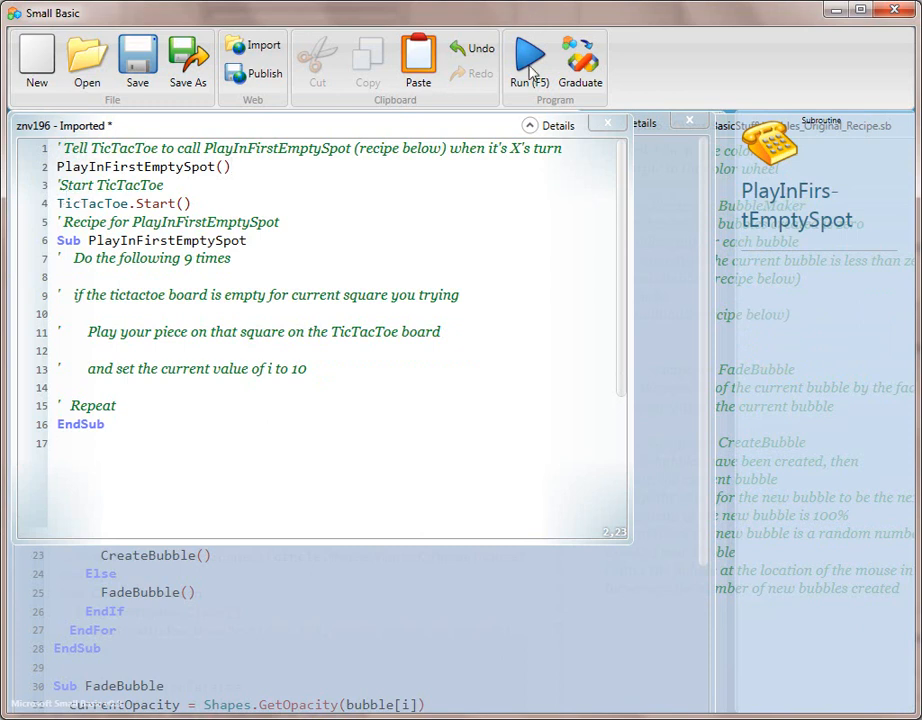
{"action": "left_click", "coordinate": [528, 60]}
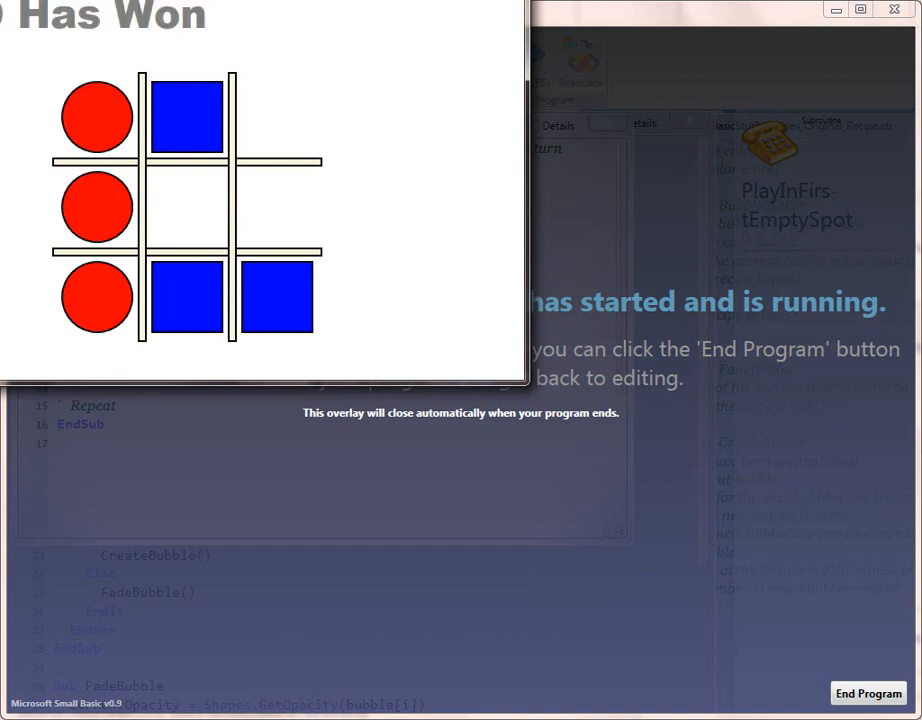
{"action": "left_click", "coordinate": [868, 692]}
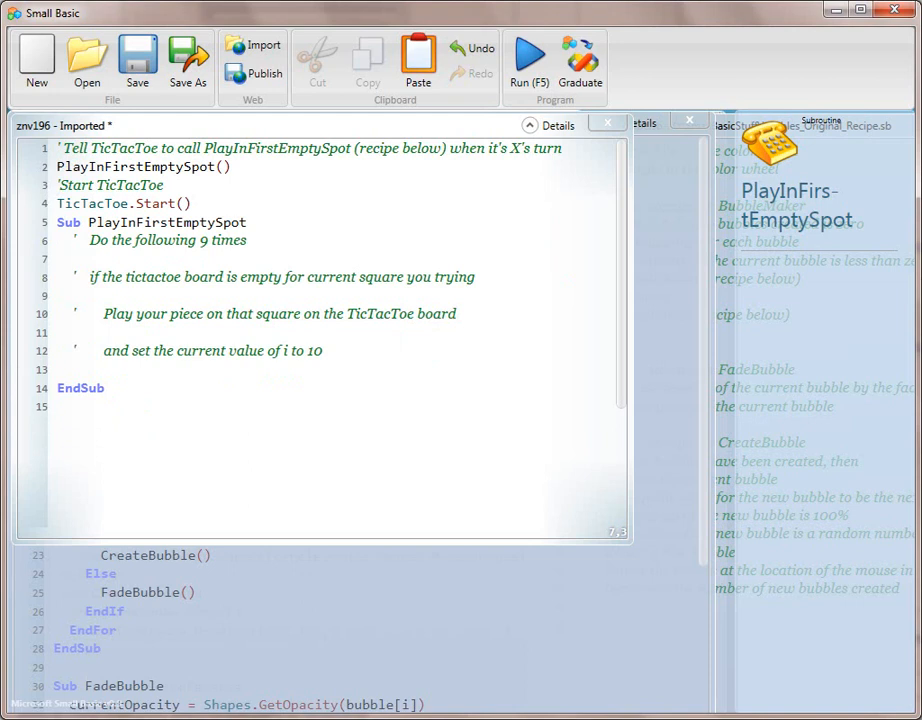
{"action": "type", "text": "For i"}
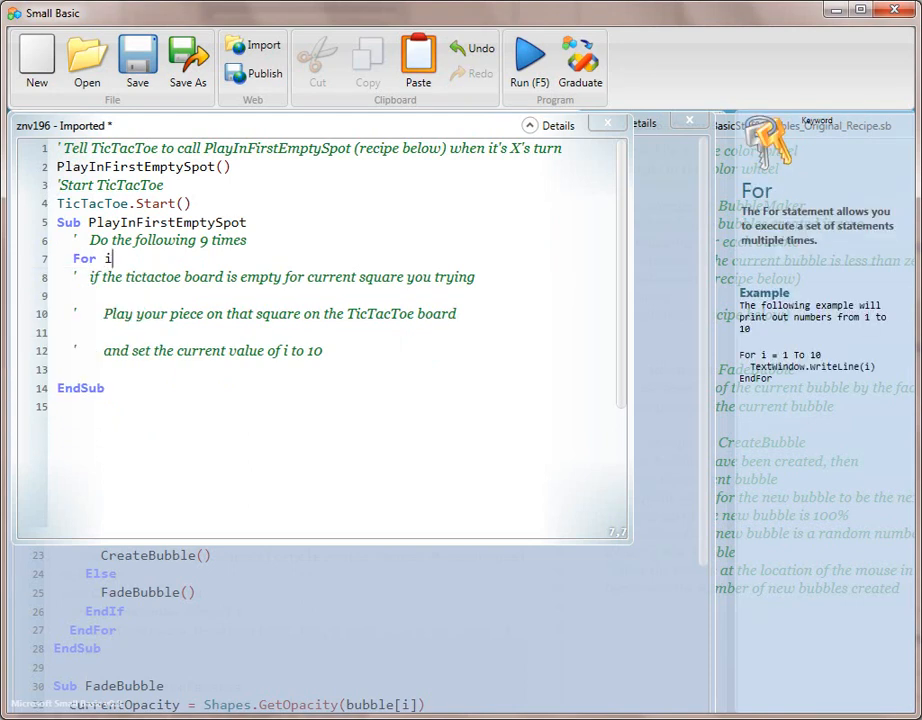
{"action": "type", "text": "="}
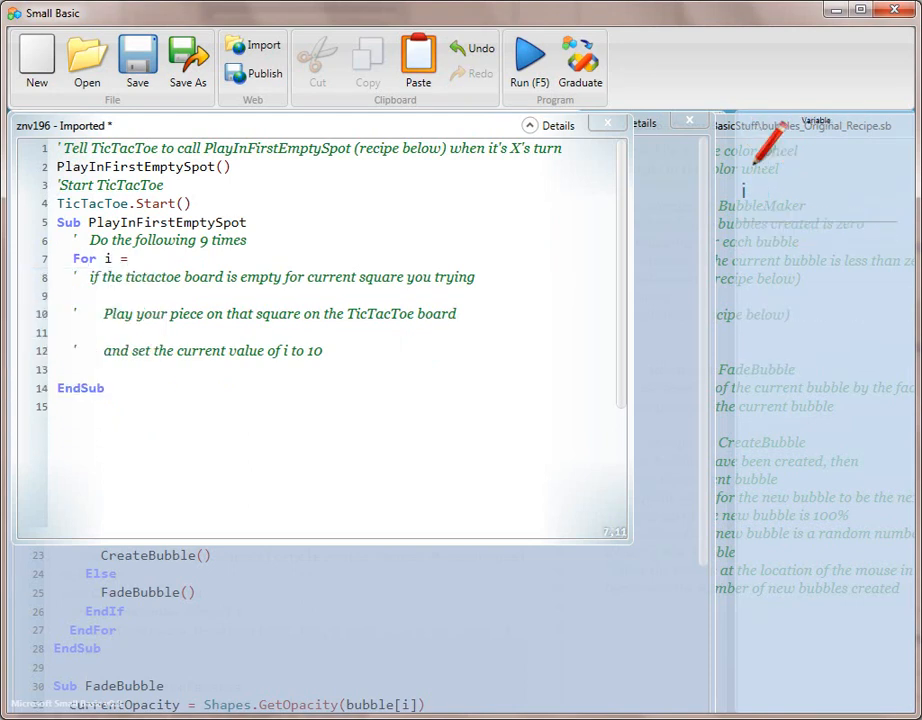
{"action": "type", "text": "1 To"}
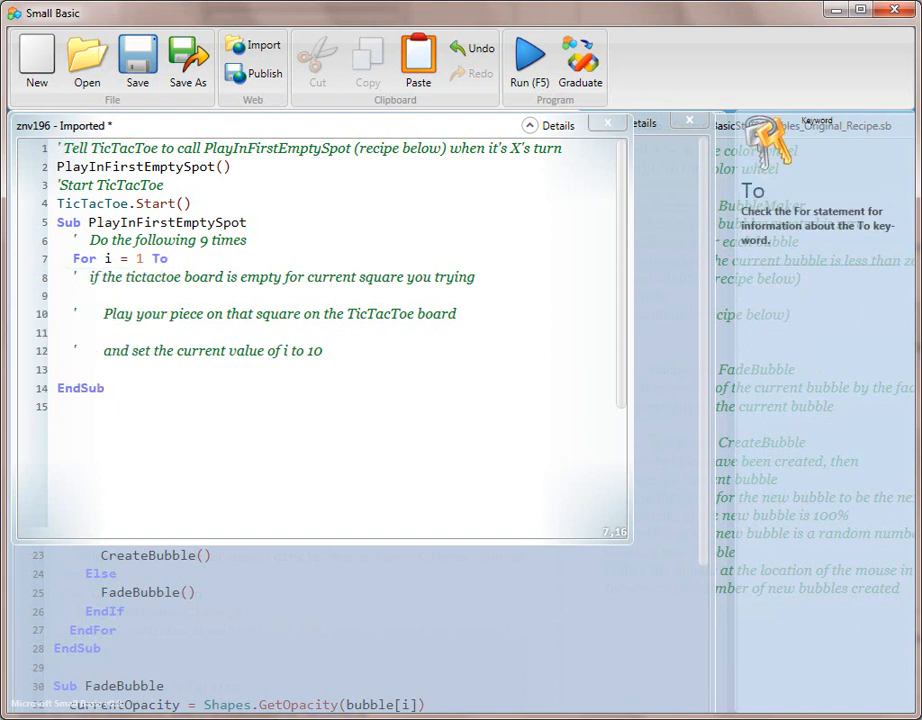
{"action": "type", "text": "9"}
{"action": "left_click", "coordinate": [334, 368]}
{"action": "type", "text": "E"}
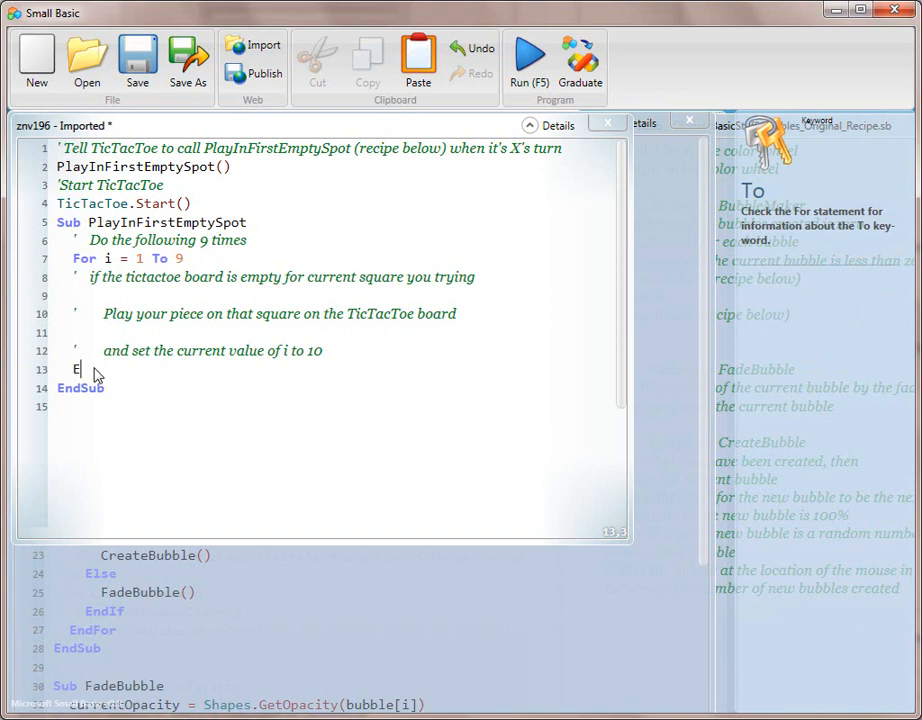
{"action": "type", "text": "ndFor"}
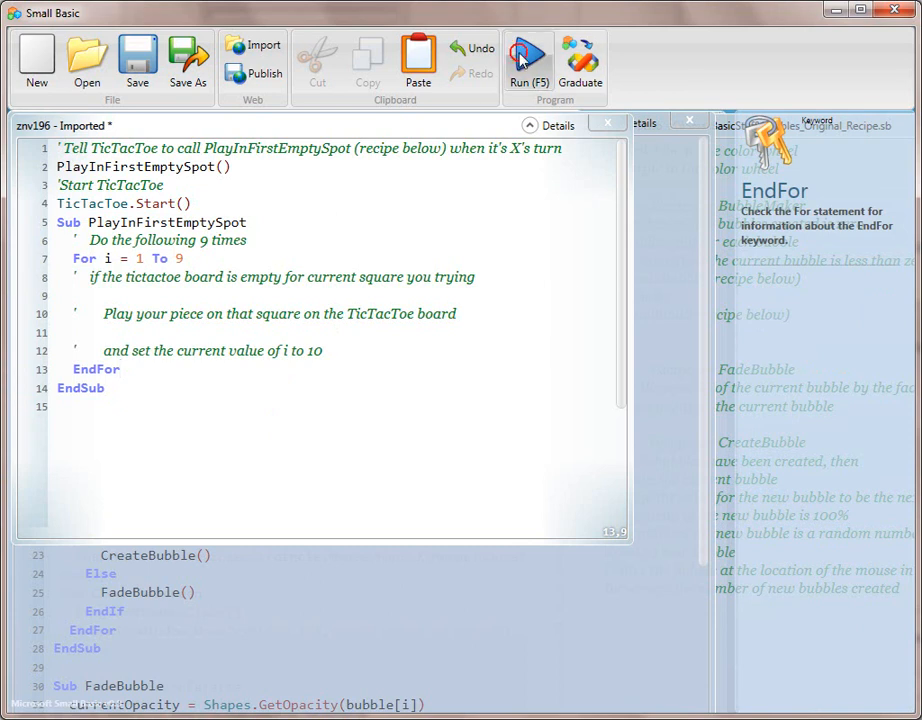
{"action": "left_click", "coordinate": [528, 56]}
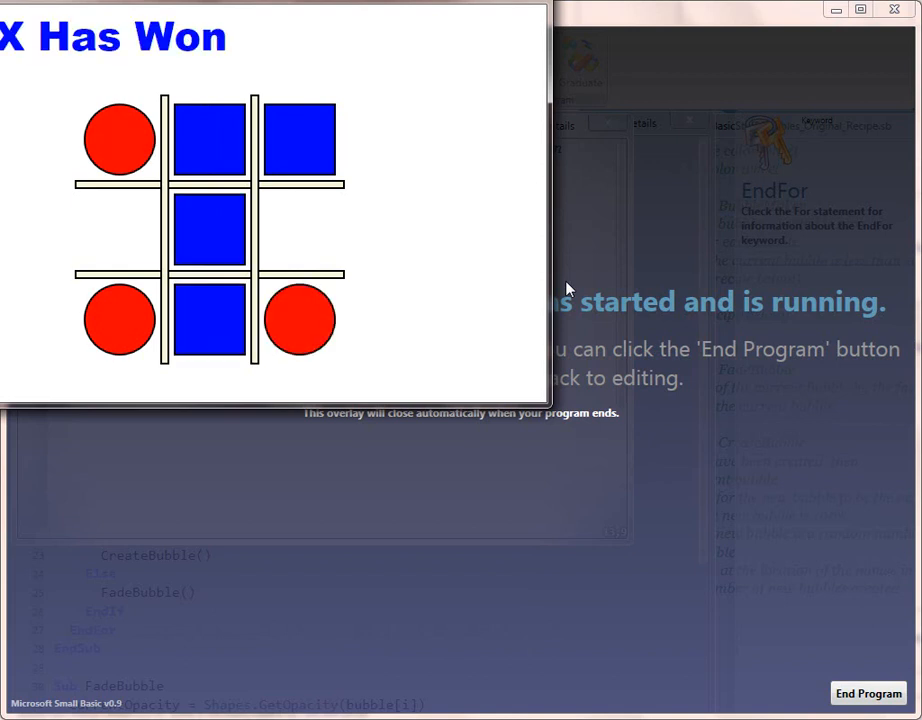
{"action": "left_click", "coordinate": [868, 692]}
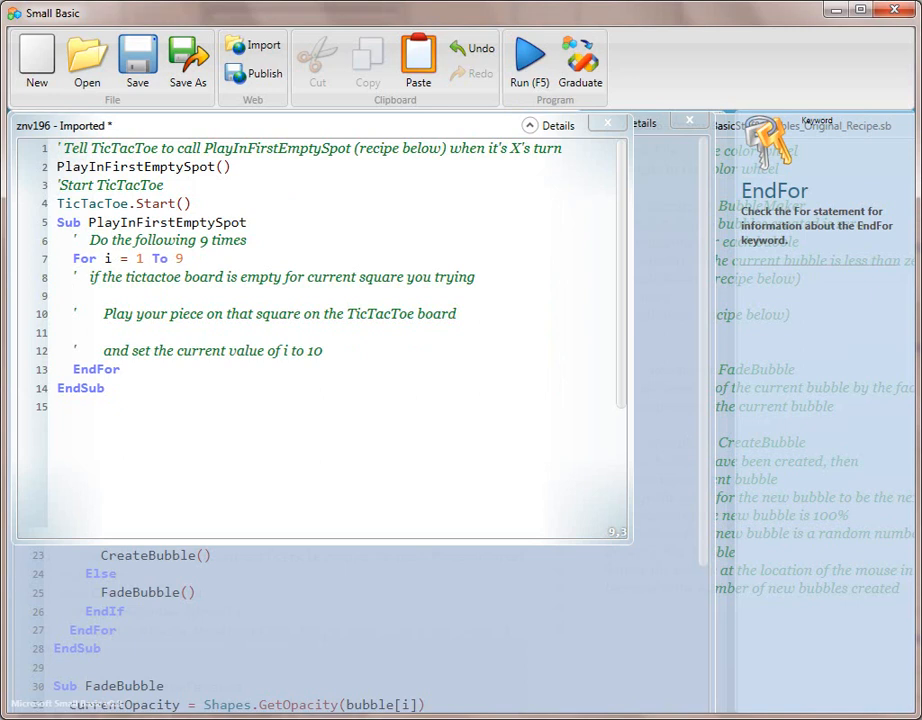
- Write 'If TicTacToe.IsEmpty(i) Then' under the empty-square comment inside the loop
{"action": "left_click", "coordinate": [72, 296]}
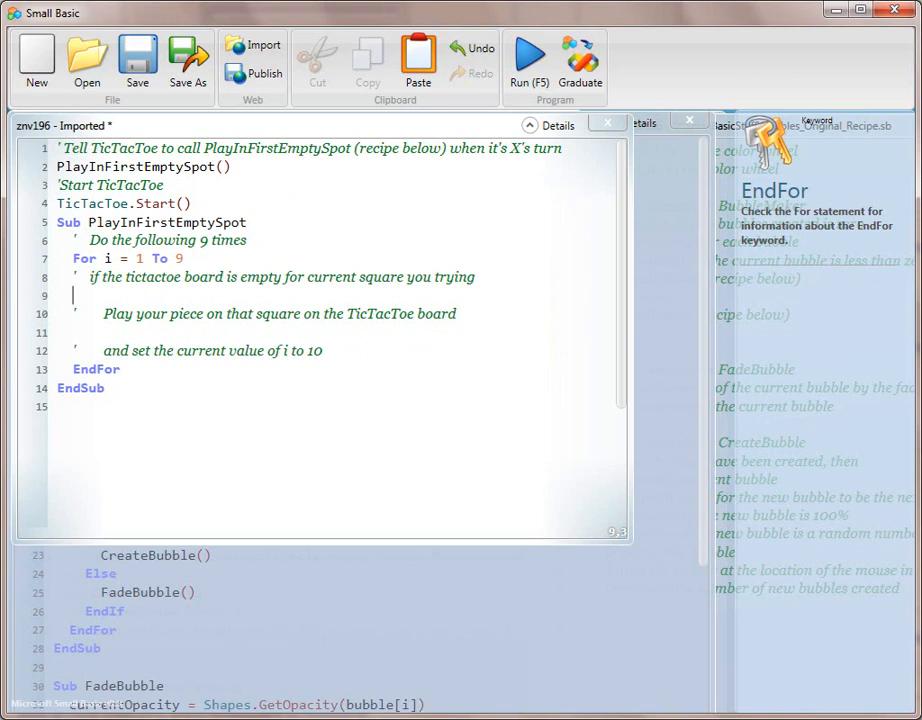
{"action": "type", "text": "If"}
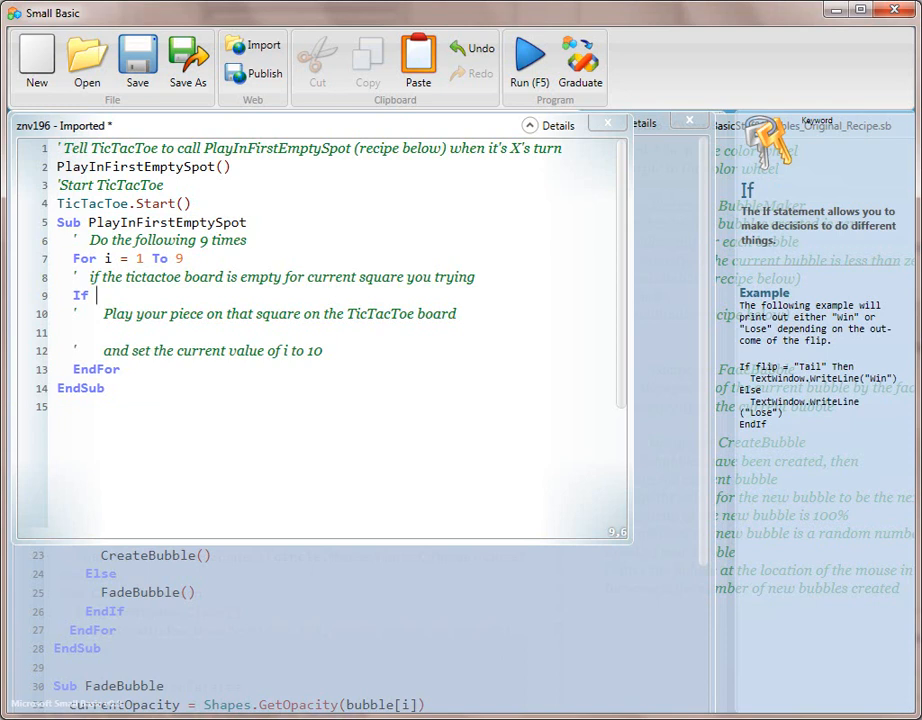
{"action": "type", "text": "TicTacToe"}
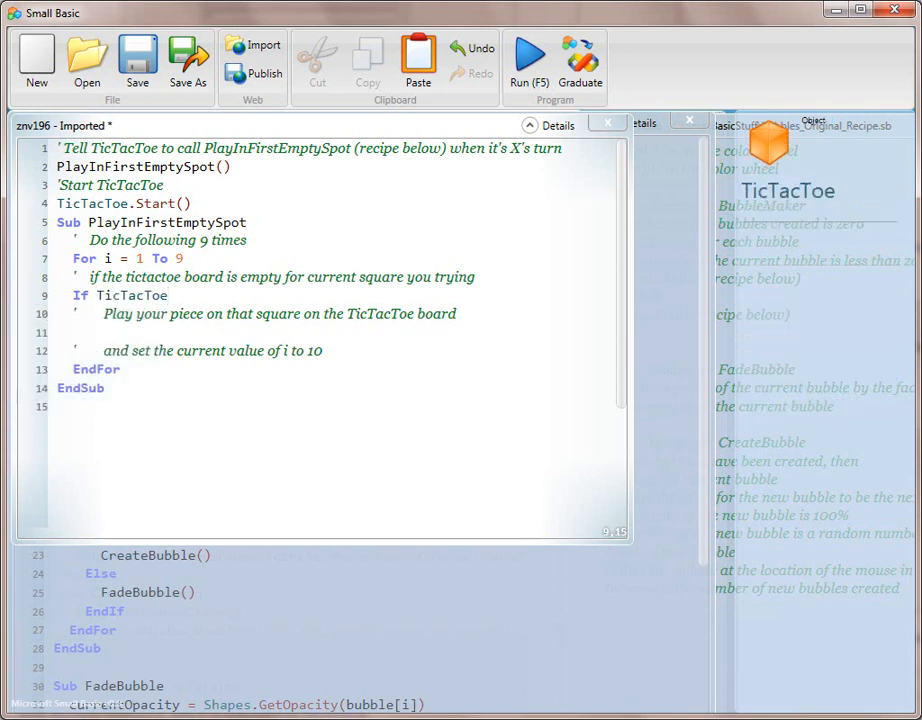
{"action": "type", "text": "."}
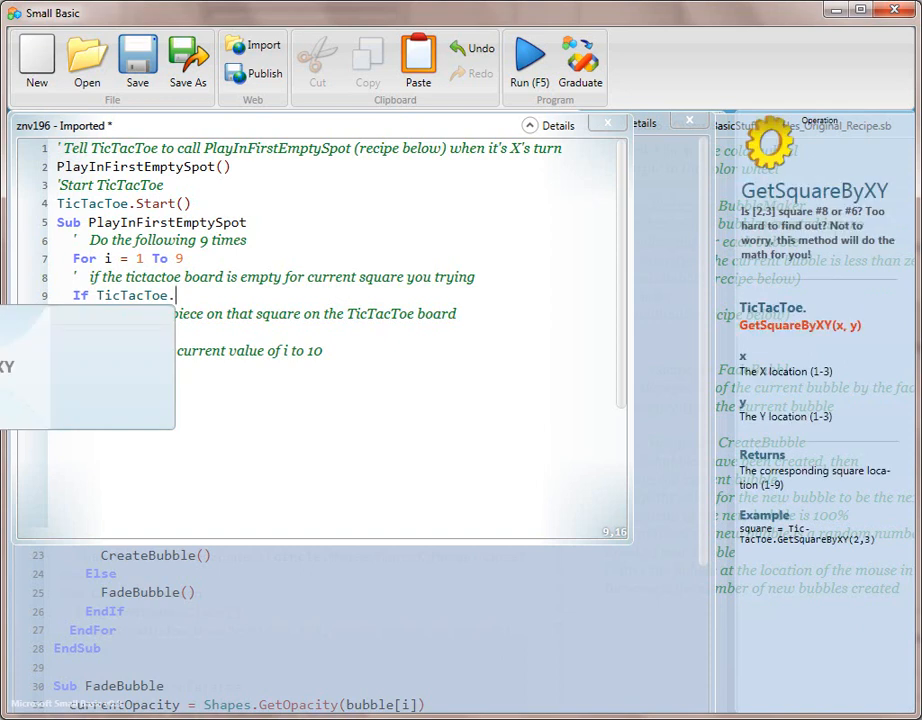
{"action": "type", "text": "IsEmpty"}
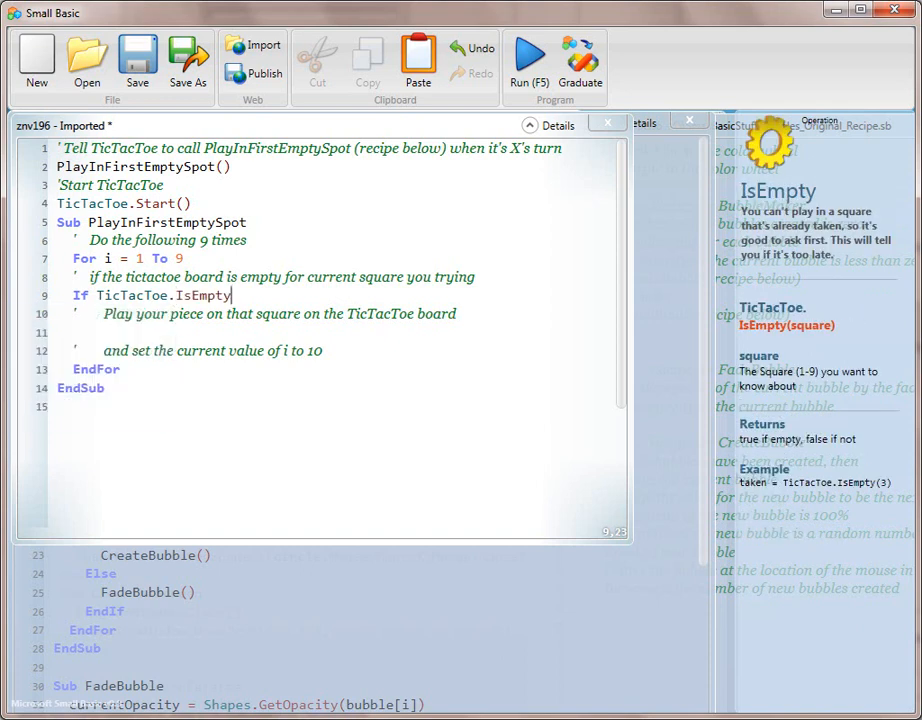
{"action": "type", "text": "Then"}
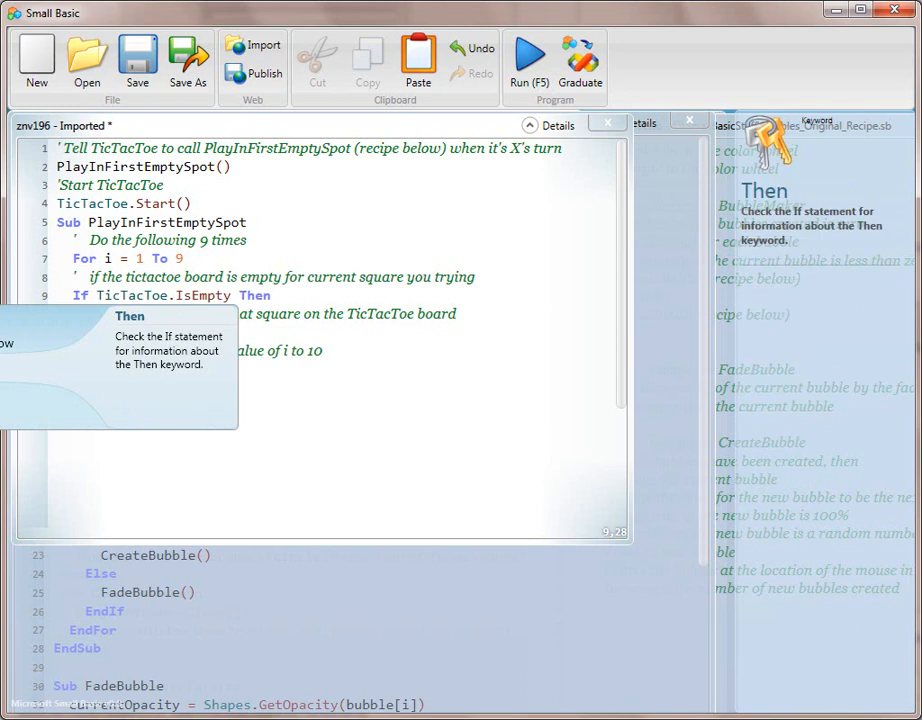
{"action": "left_click", "coordinate": [270, 296]}
{"action": "type", "text": "(i)"}
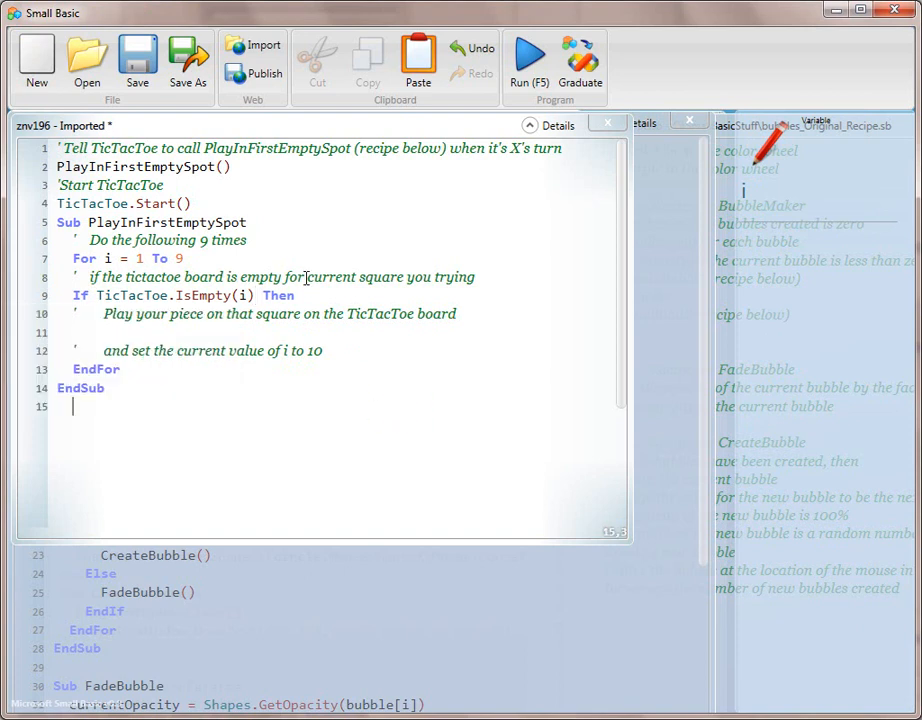
{"action": "mouse_move", "coordinate": [440, 390]}
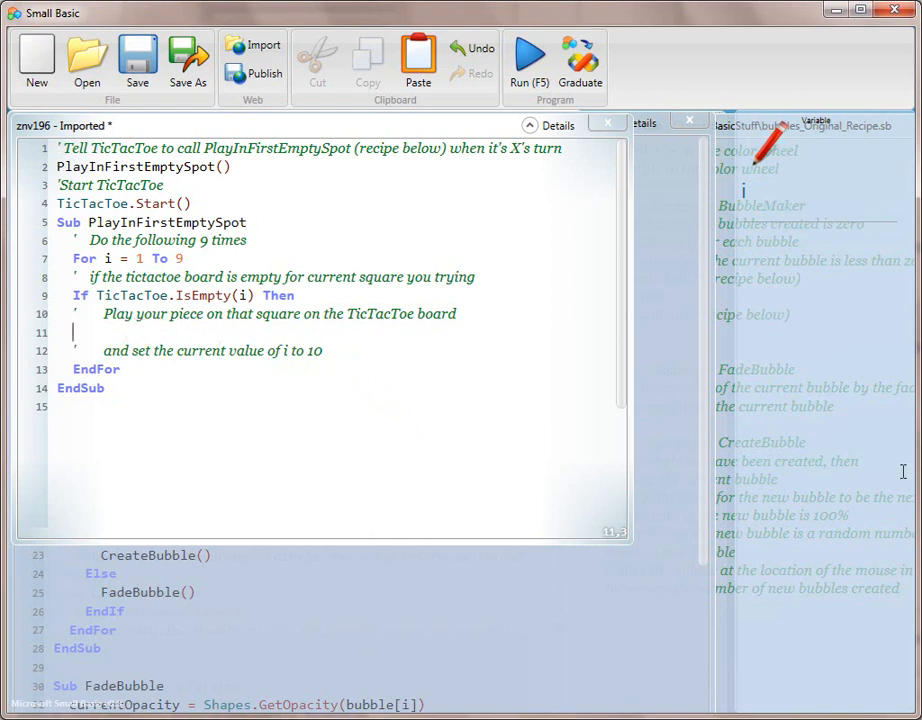
- Add TicTacToe.PlayPiece(i) and 'i = 10' on the lines before EndFor
{"action": "type", "text": "TicTacToe."}
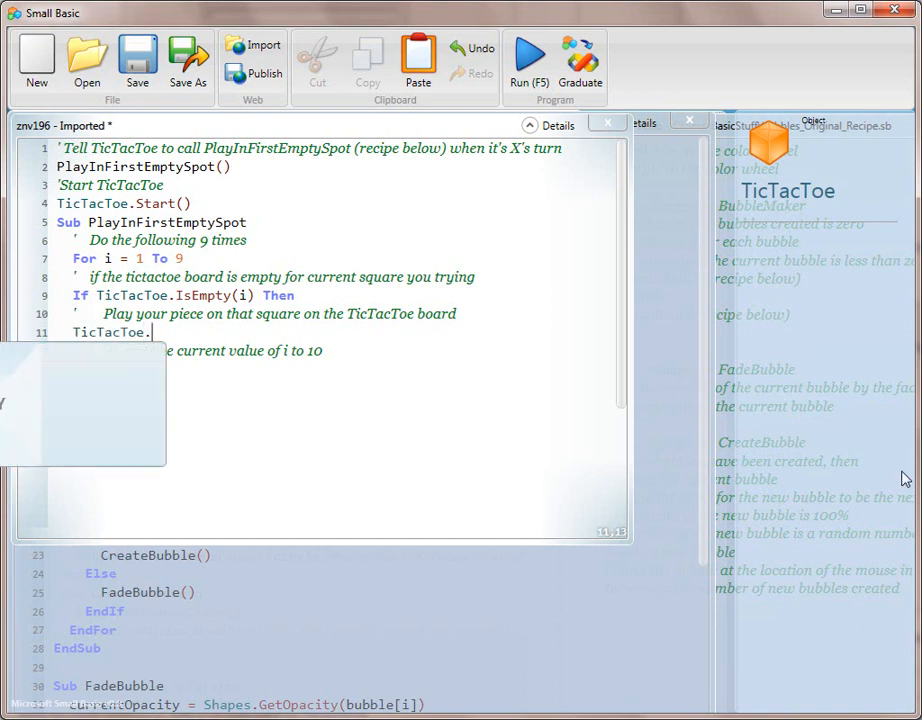
{"action": "type", "text": "pl"}
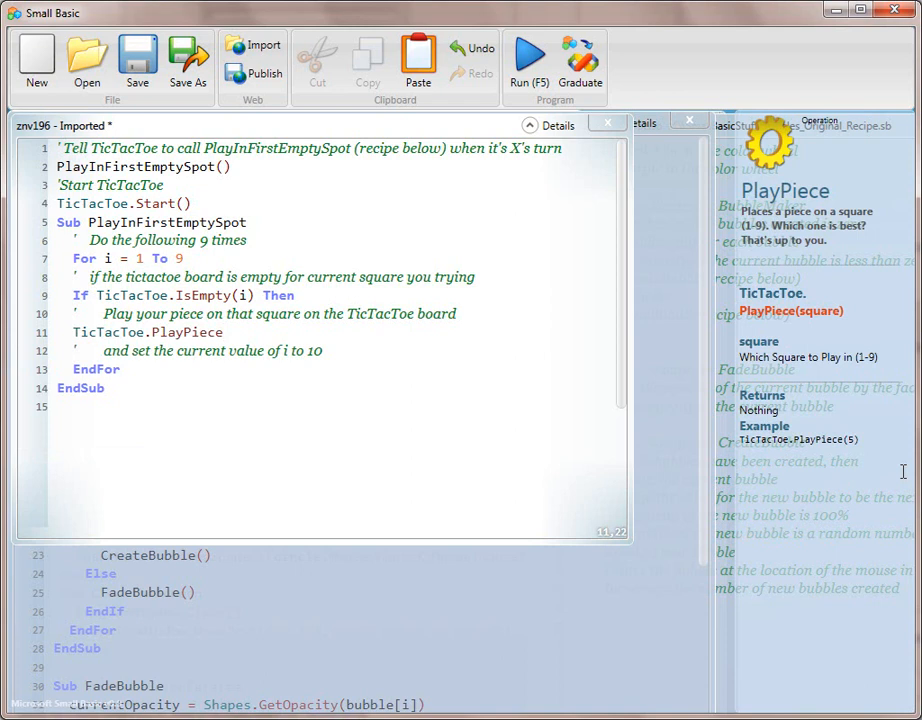
{"action": "type", "text": "9"}
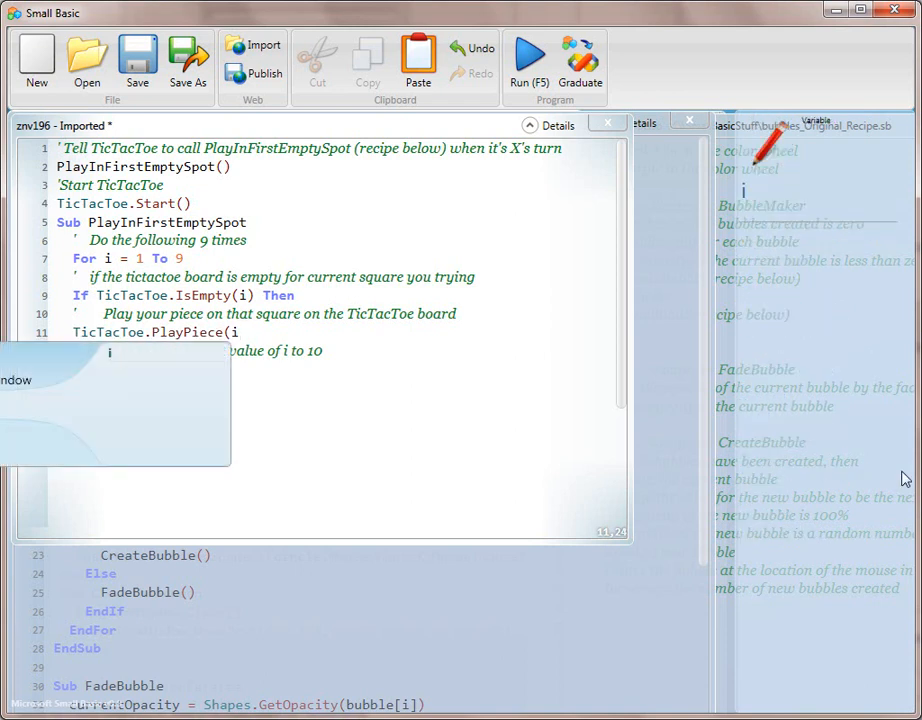
{"action": "left_click", "coordinate": [378, 348]}
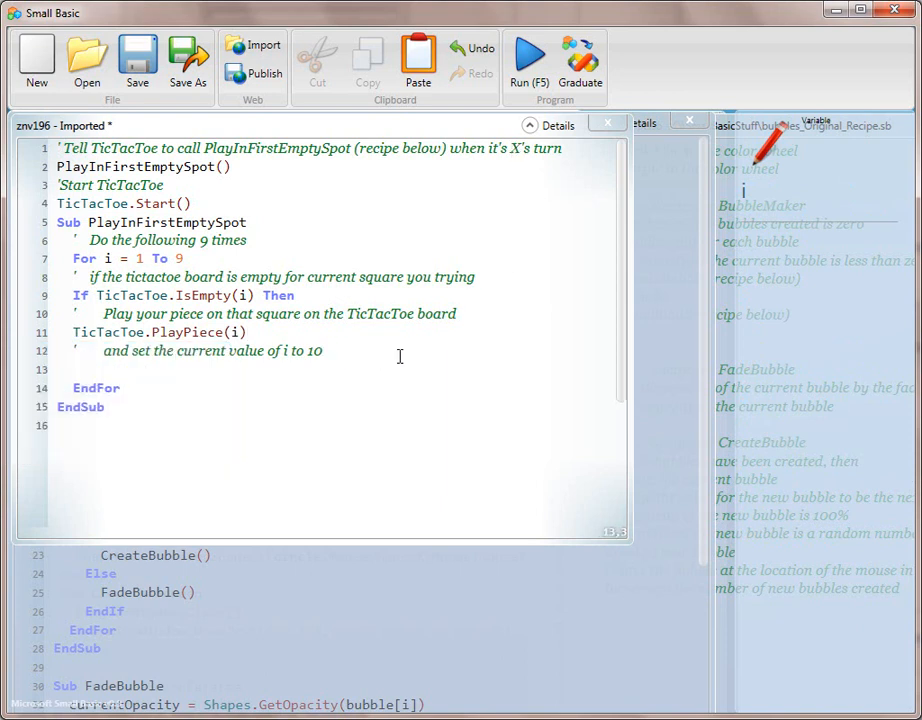
{"action": "left_click", "coordinate": [72, 368]}
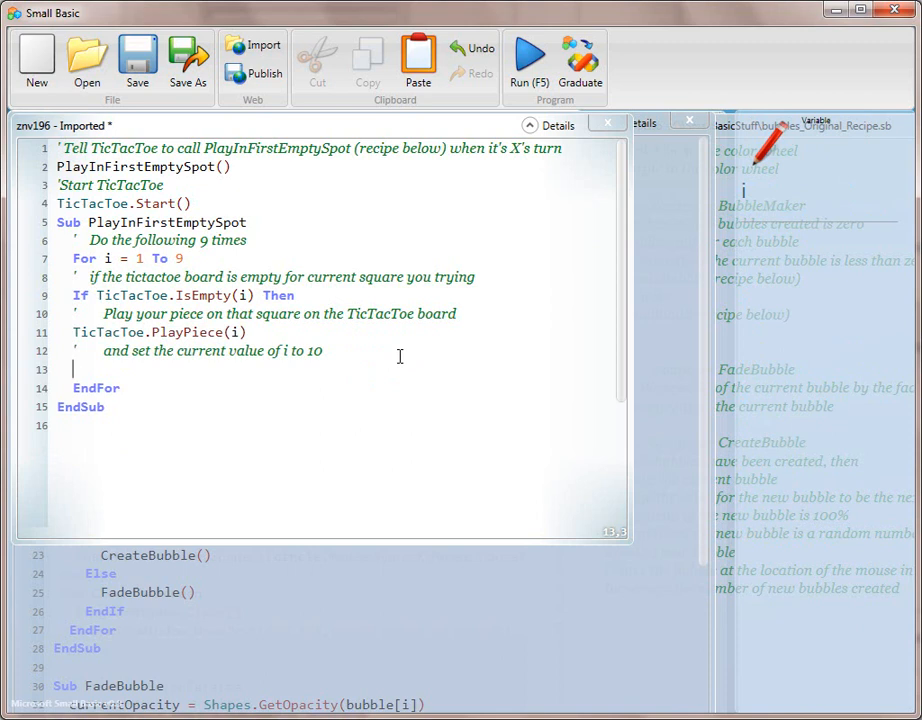
{"action": "type", "text": "i"}
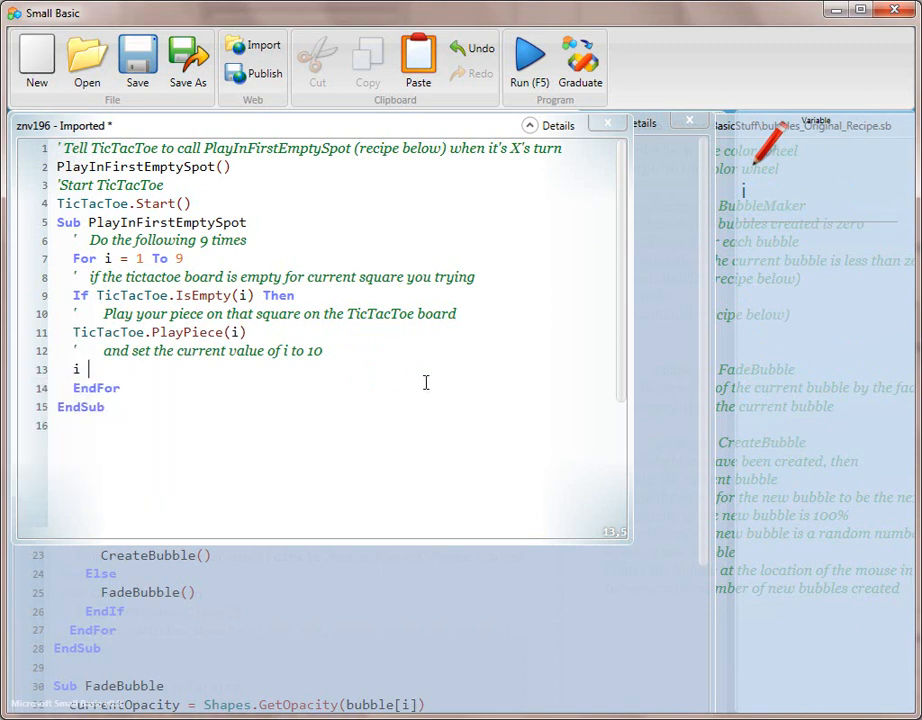
{"action": "type", "text": "= 10"}
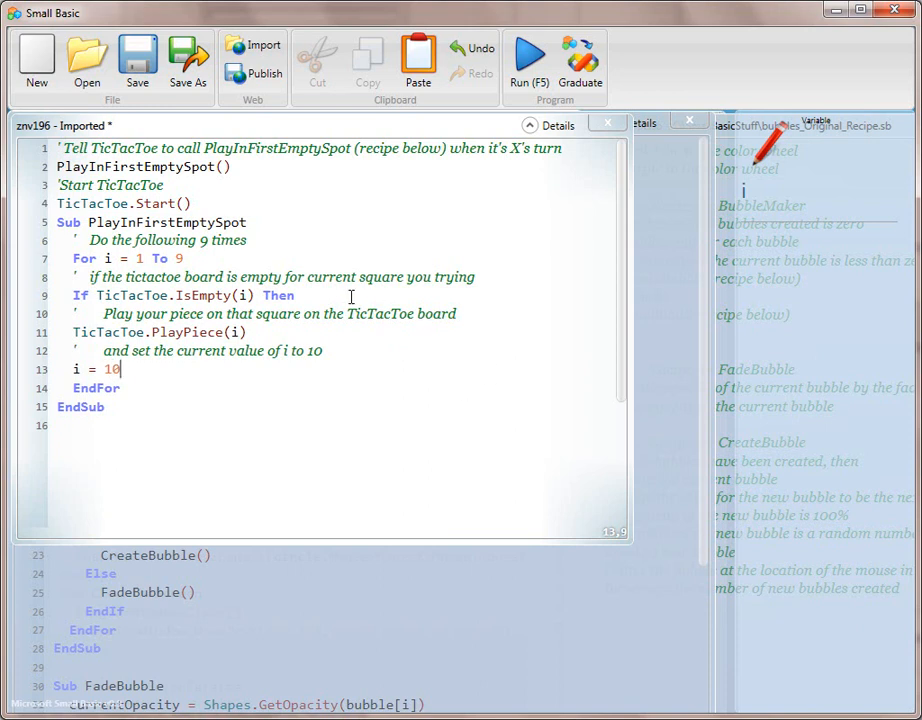
{"action": "mouse_move", "coordinate": [252, 436]}
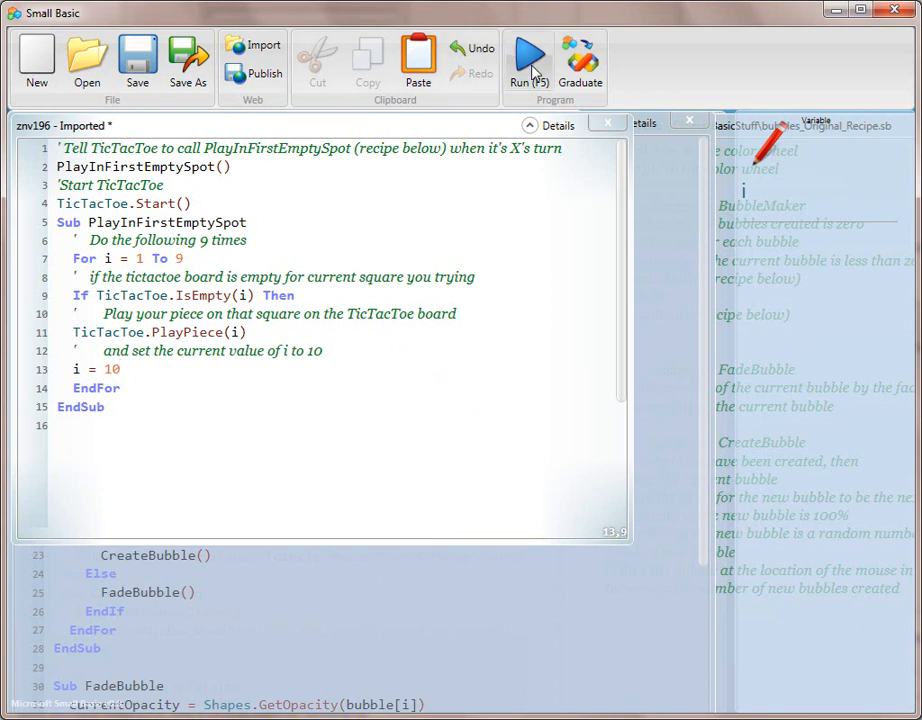
- Run to surface the missing-EndIf errors, then add EndIf before EndFor
{"action": "left_click", "coordinate": [528, 60]}
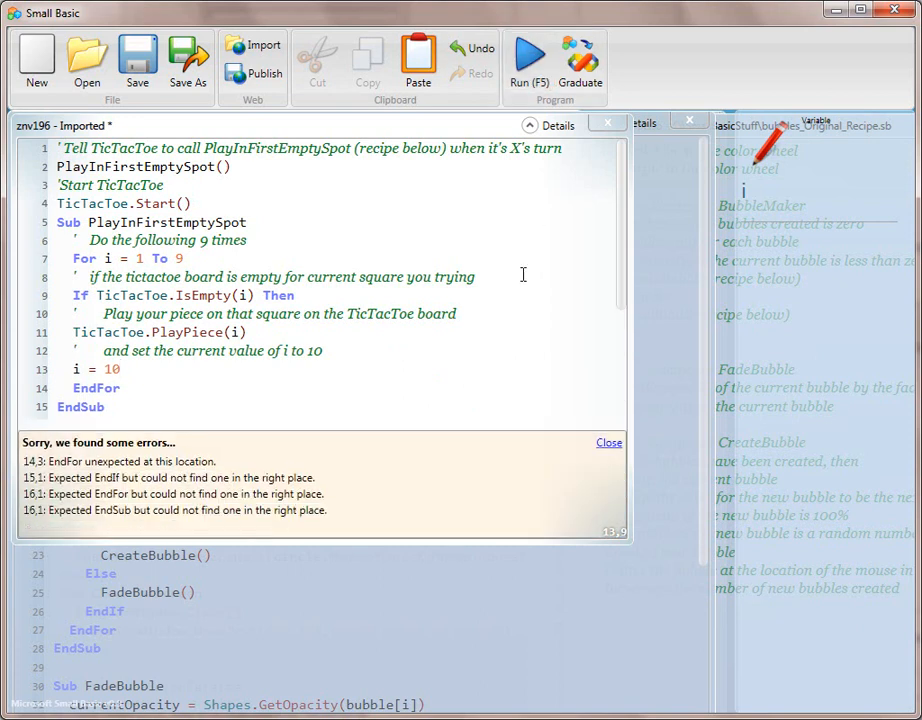
{"action": "mouse_move", "coordinate": [328, 370]}
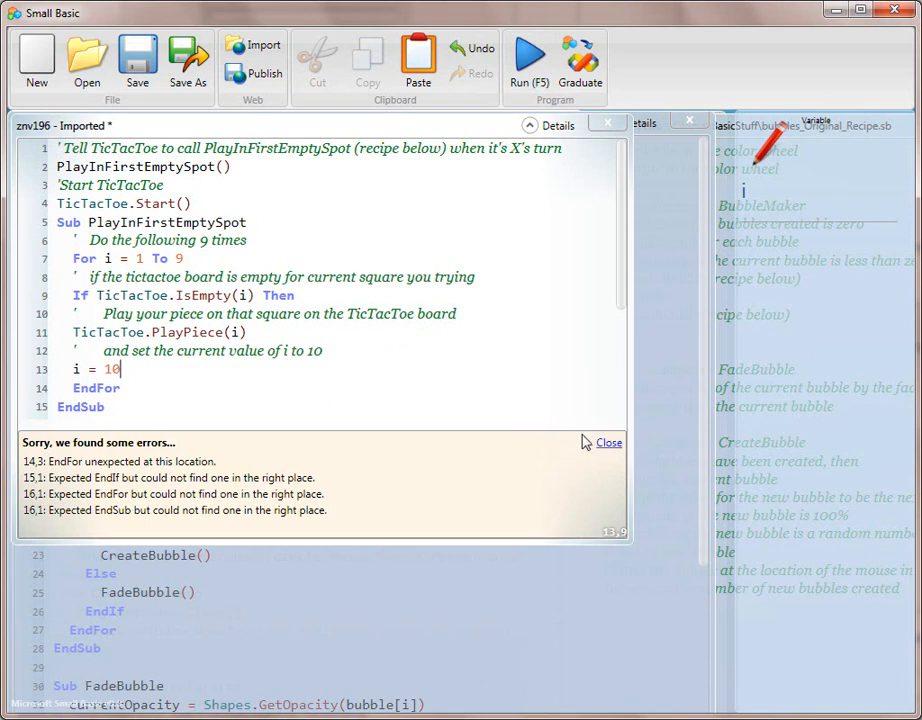
{"action": "left_click", "coordinate": [608, 442]}
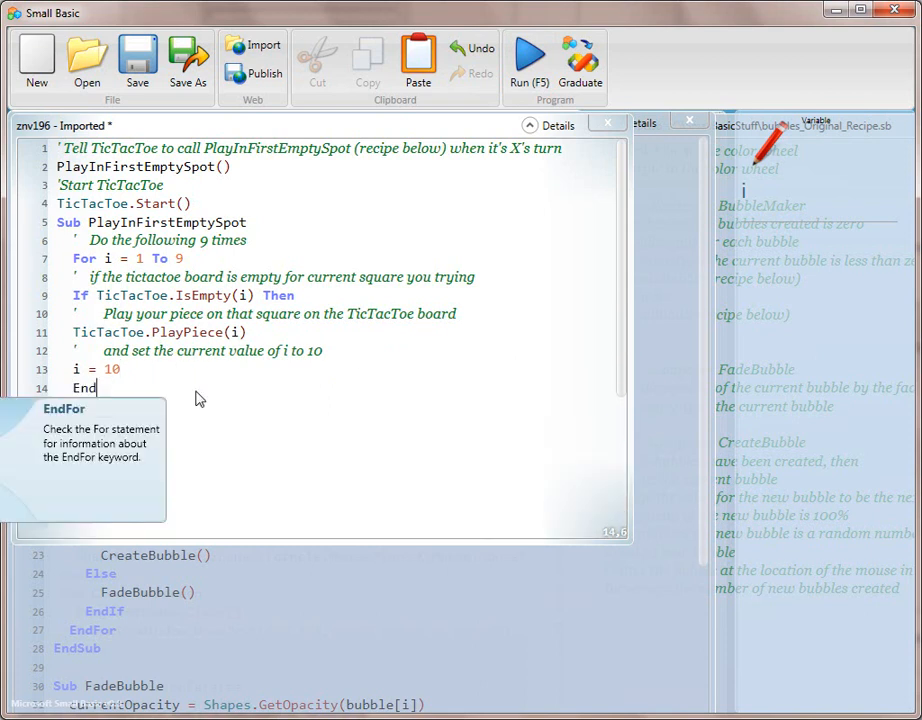
{"action": "type", "text": "If"}
{"action": "type", "text": "EndFor"}
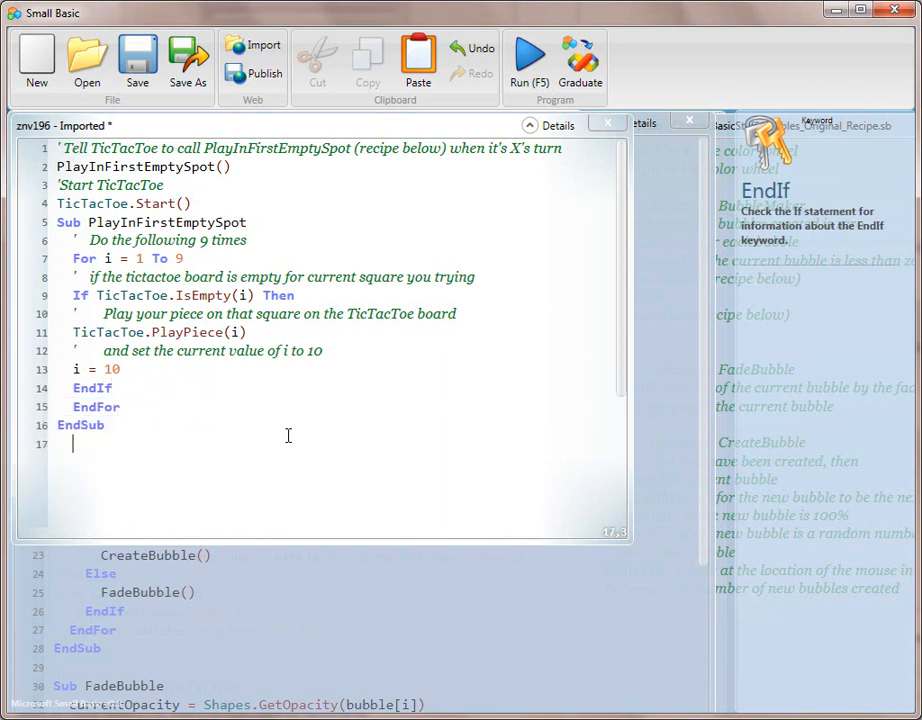
{"action": "mouse_move", "coordinate": [432, 342]}
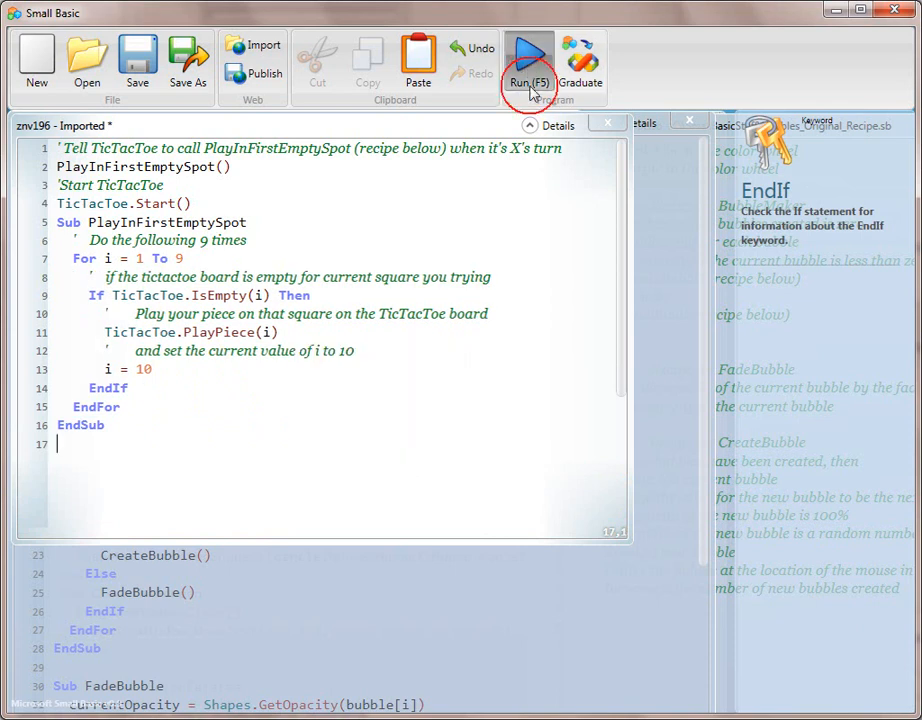
{"action": "left_click", "coordinate": [528, 60]}
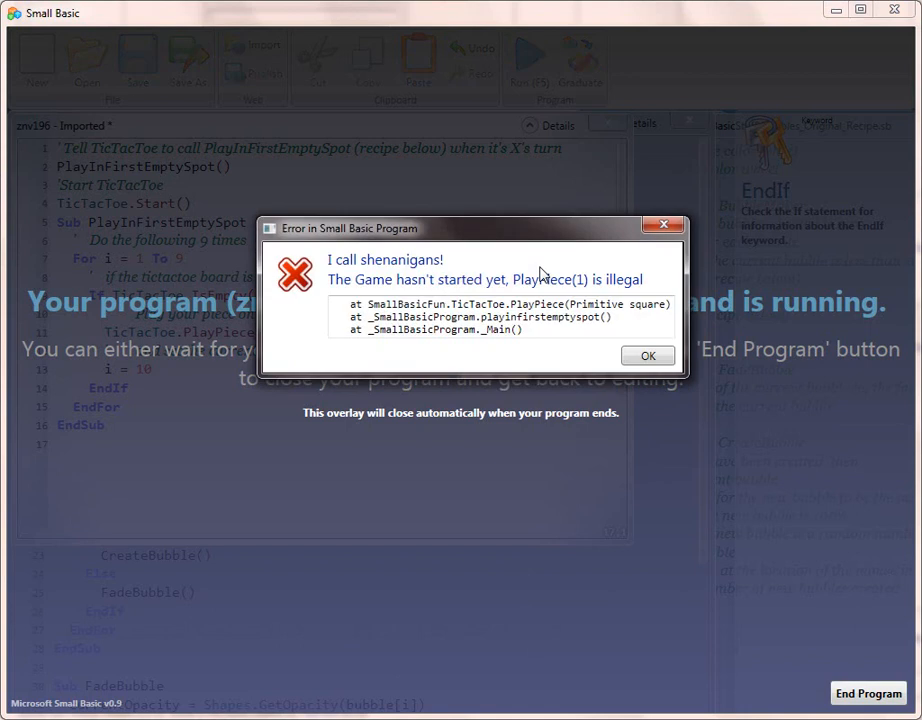
{"action": "mouse_move", "coordinate": [382, 374]}
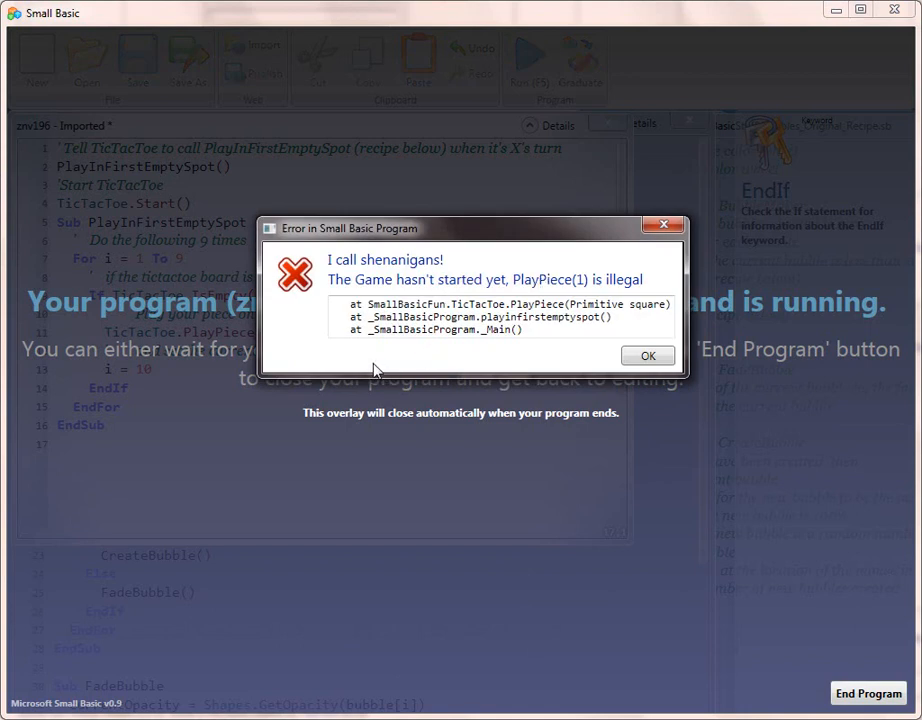
{"action": "mouse_move", "coordinate": [374, 364]}
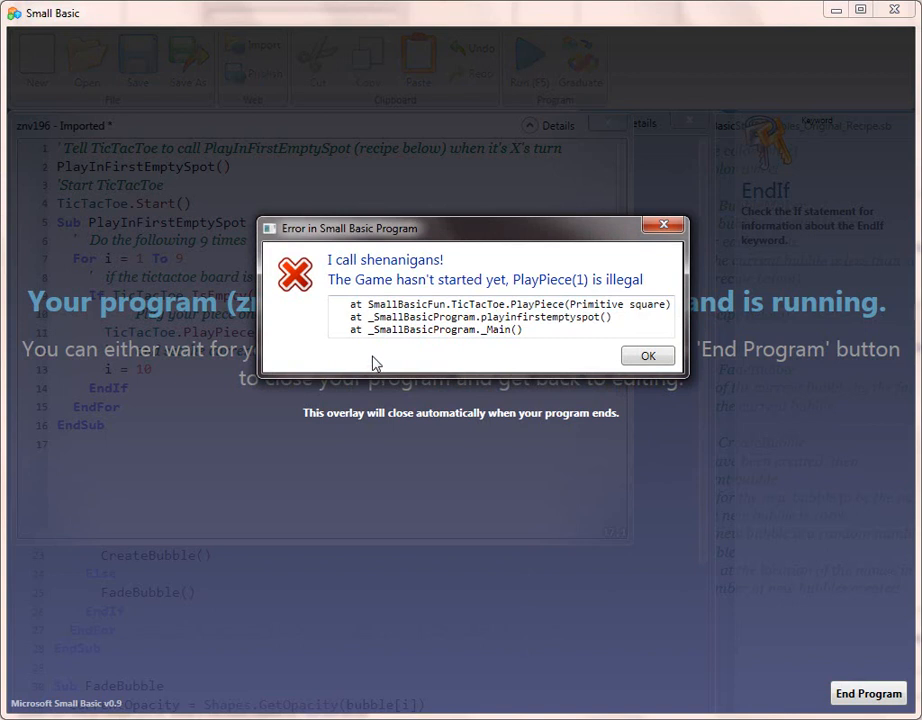
{"action": "mouse_move", "coordinate": [374, 364]}
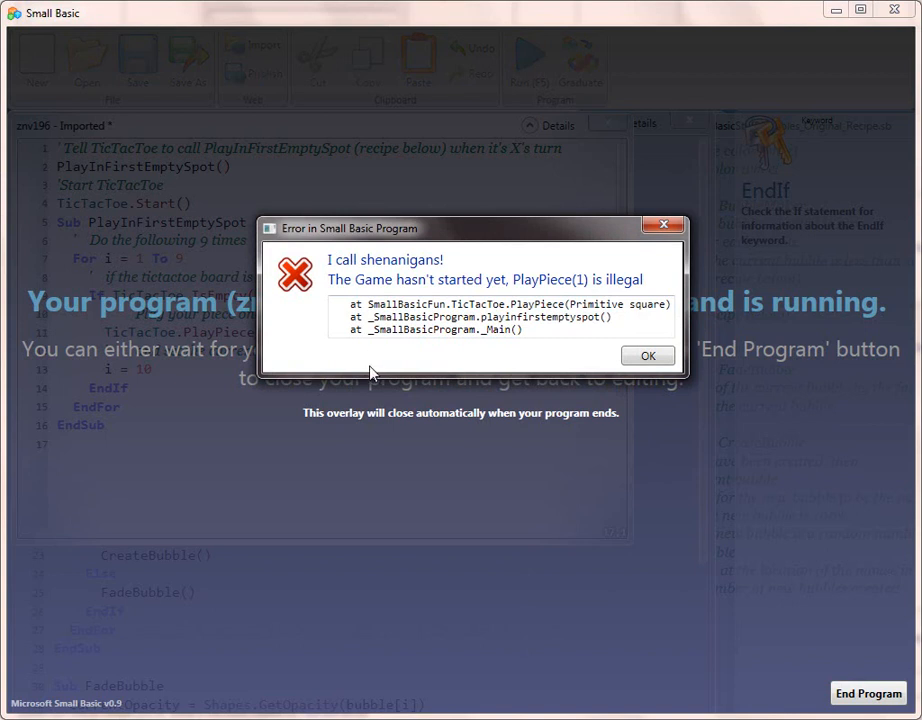
{"action": "mouse_move", "coordinate": [580, 304]}
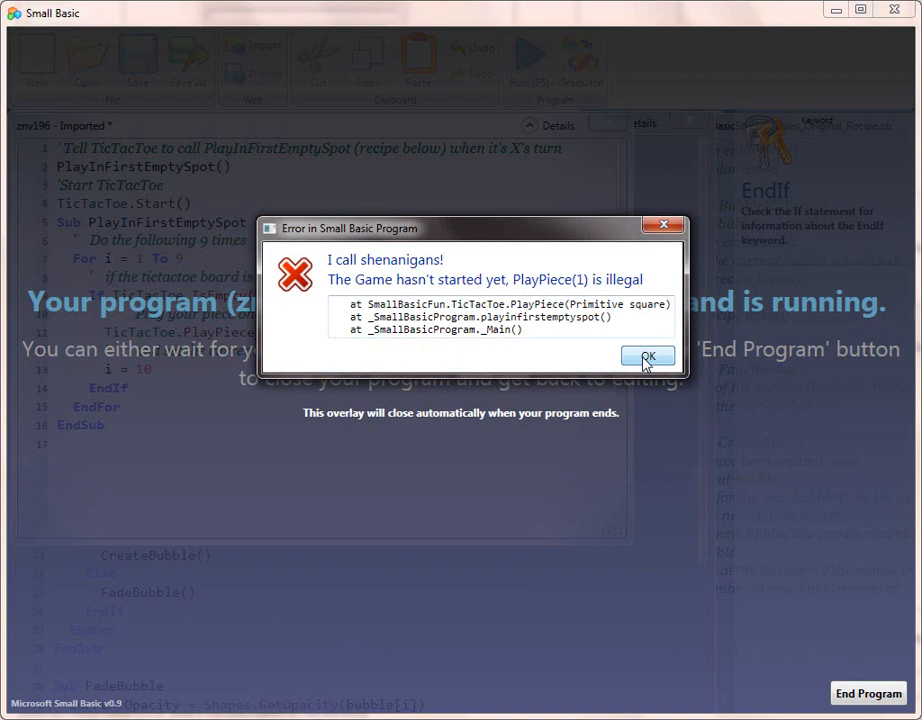
{"action": "left_click", "coordinate": [648, 356]}
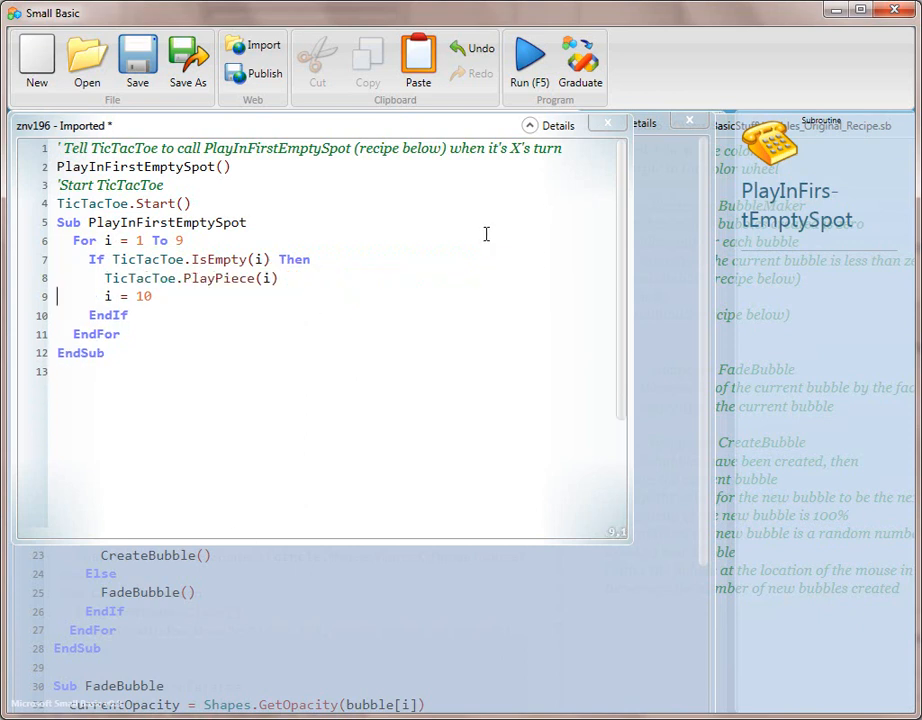
{"action": "mouse_move", "coordinate": [424, 366]}
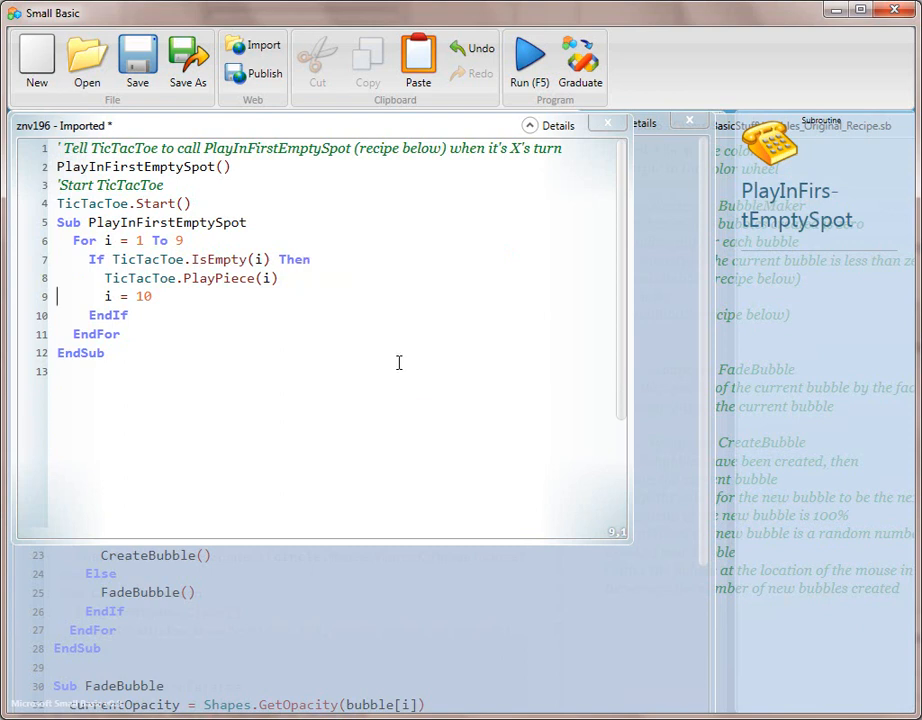
- Place the cursor on line 2 where the event assignment line will go
{"action": "left_click", "coordinate": [104, 184]}
{"action": "type", "text": "T"}
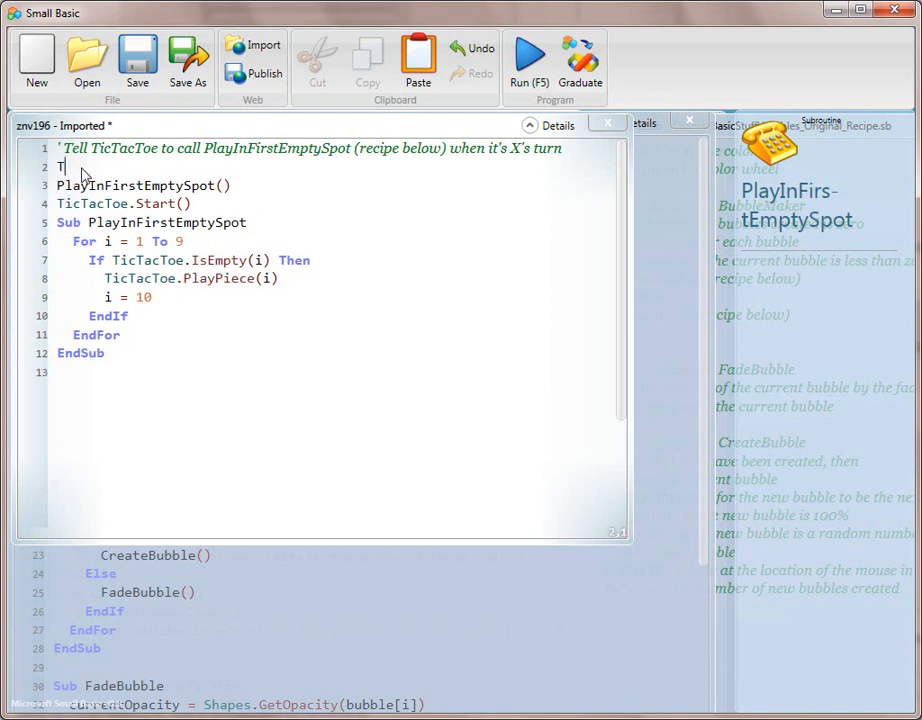
- Write TicTacToe.TurnForPlayerX = PlayInFirstEmptySpot and run, surfacing the unexpected '(' error
{"action": "type", "text": "icTacToe.TurnForPlayerX"}
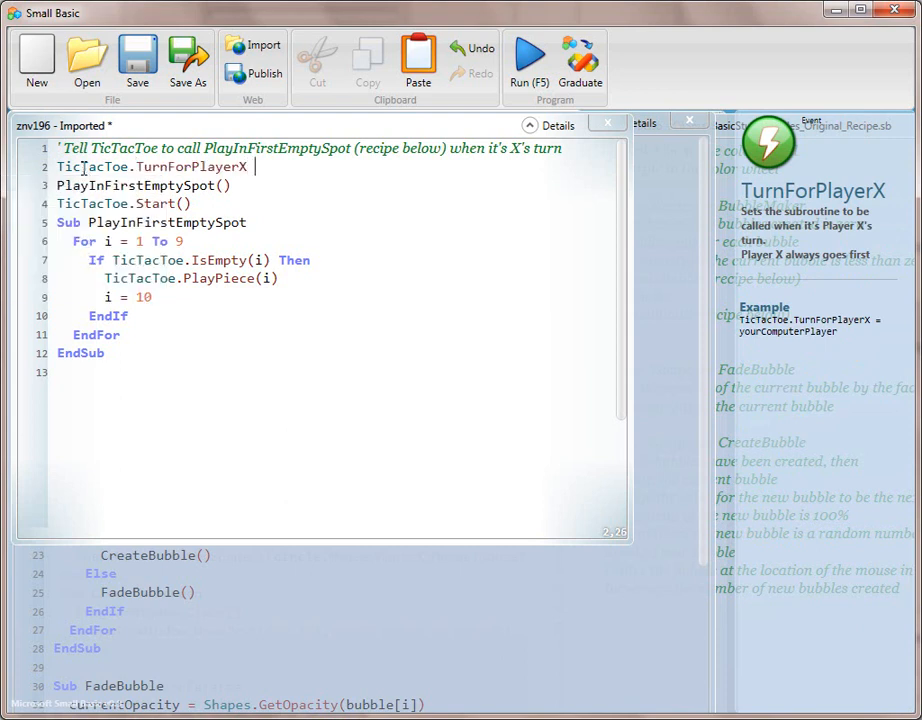
{"action": "type", "text": "= pl"}
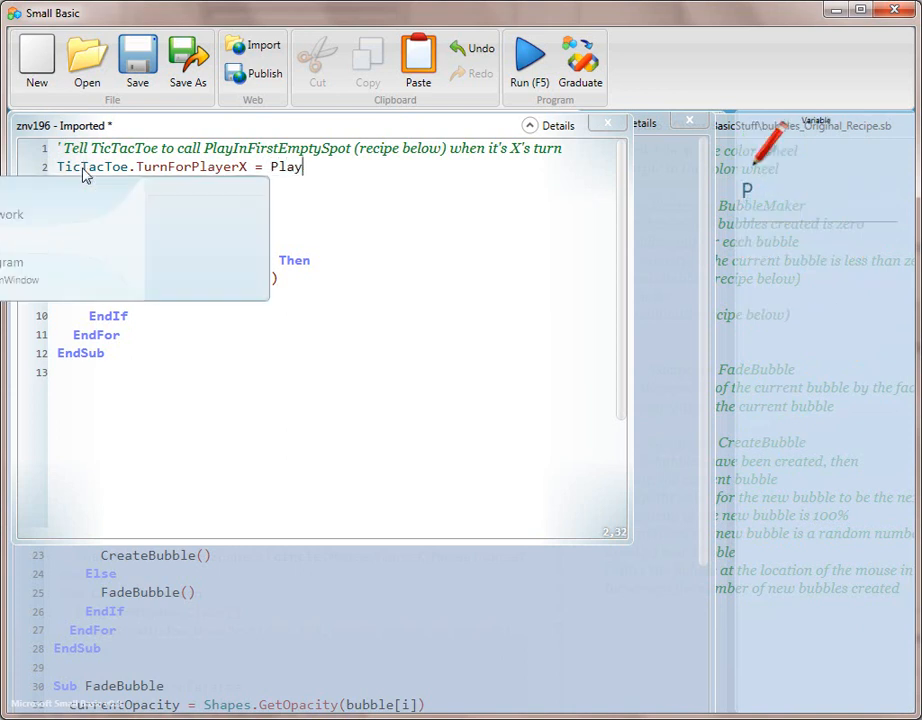
{"action": "type", "text": "InFirstE"}
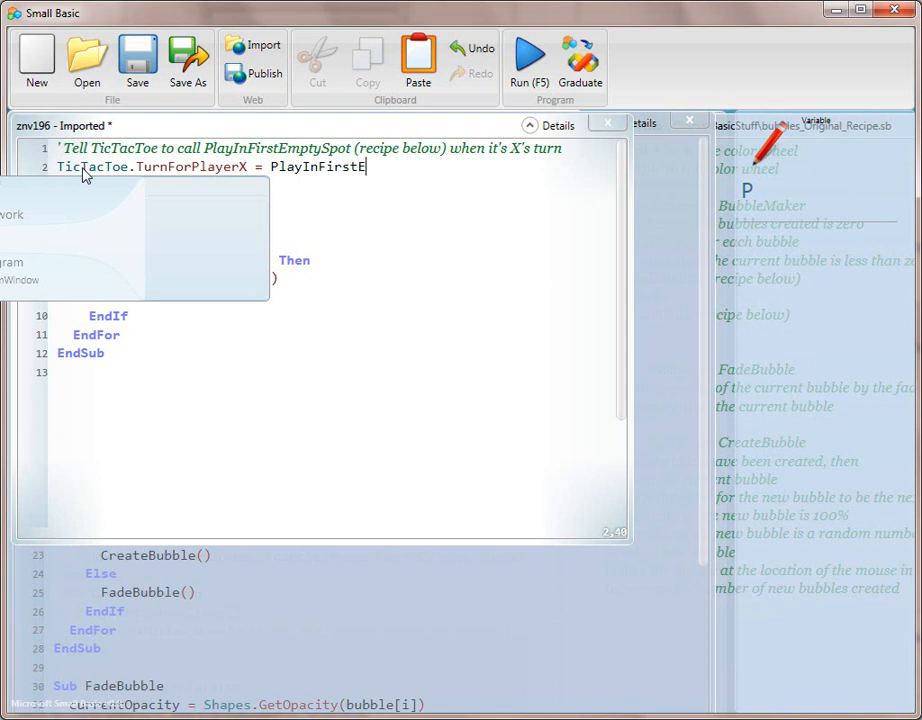
{"action": "type", "text": "mpty"}
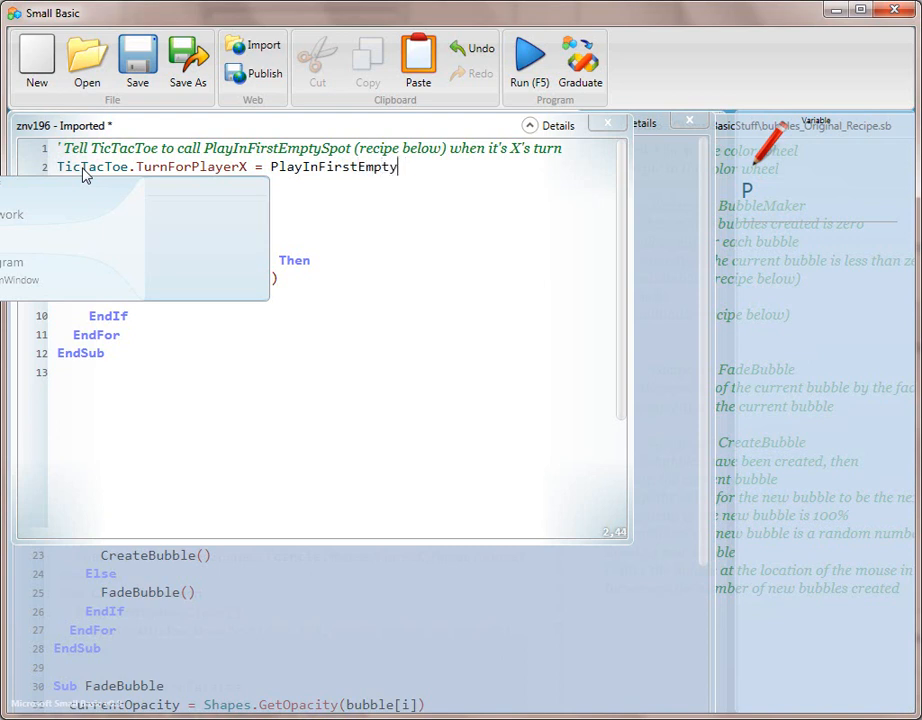
{"action": "type", "text": "S"}
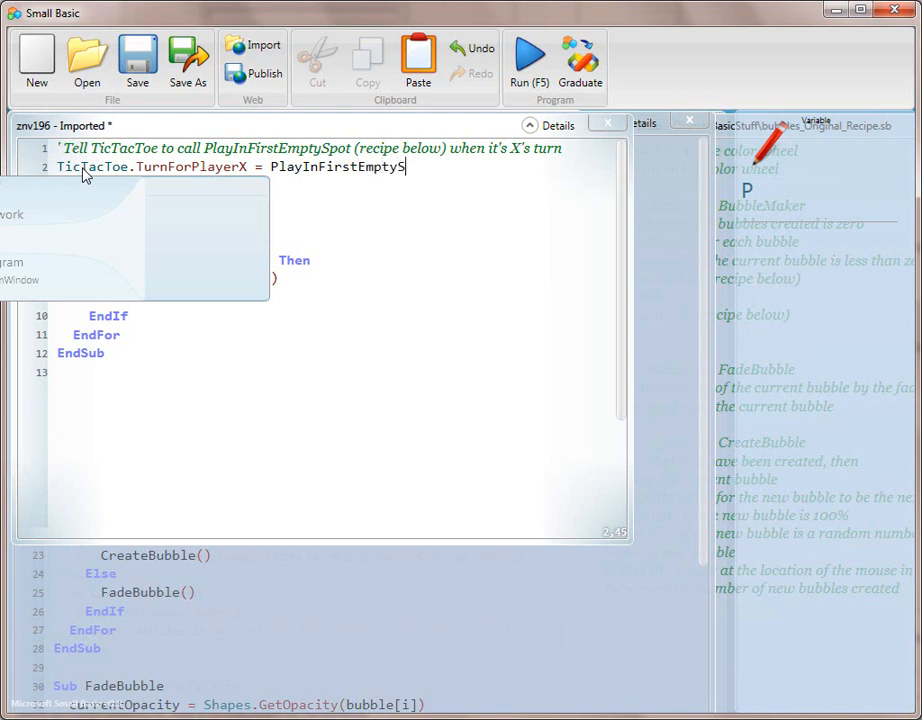
{"action": "type", "text": "pot("}
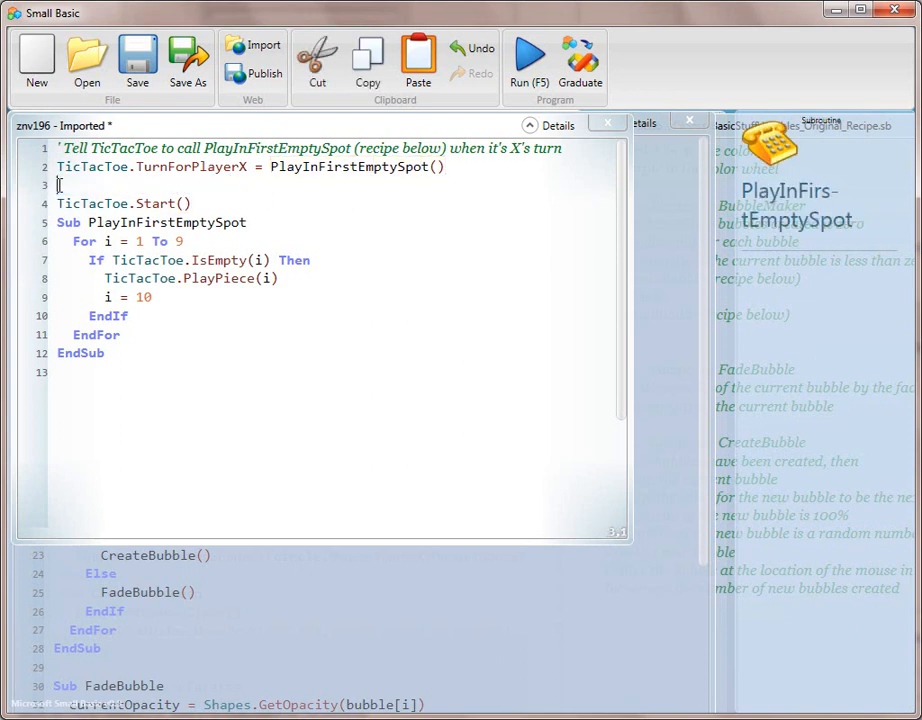
{"action": "left_click", "coordinate": [528, 60]}
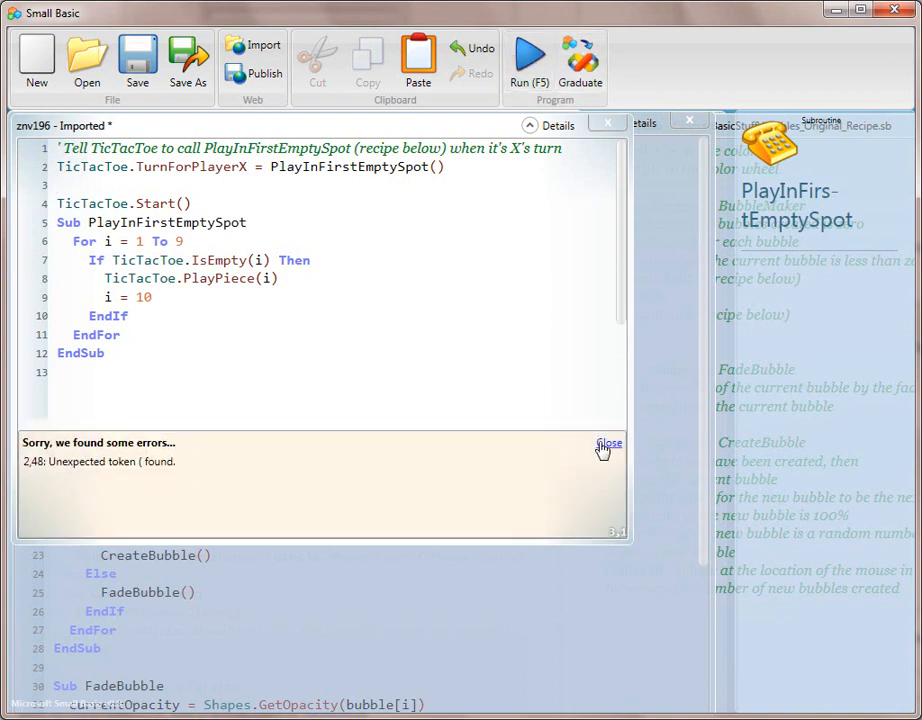
{"action": "left_click", "coordinate": [608, 444]}
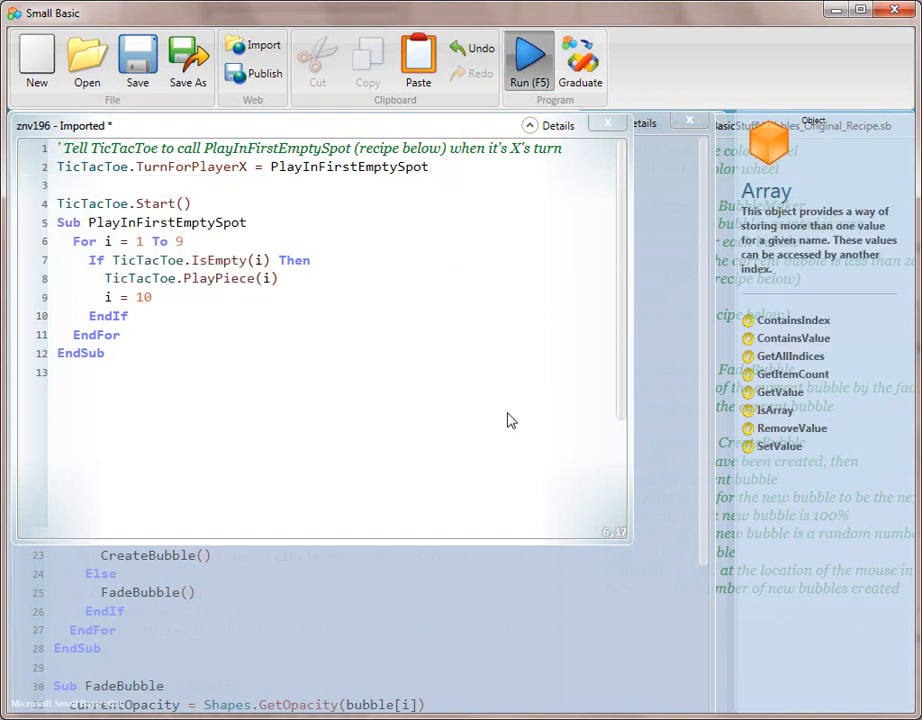
{"action": "left_click", "coordinate": [528, 60]}
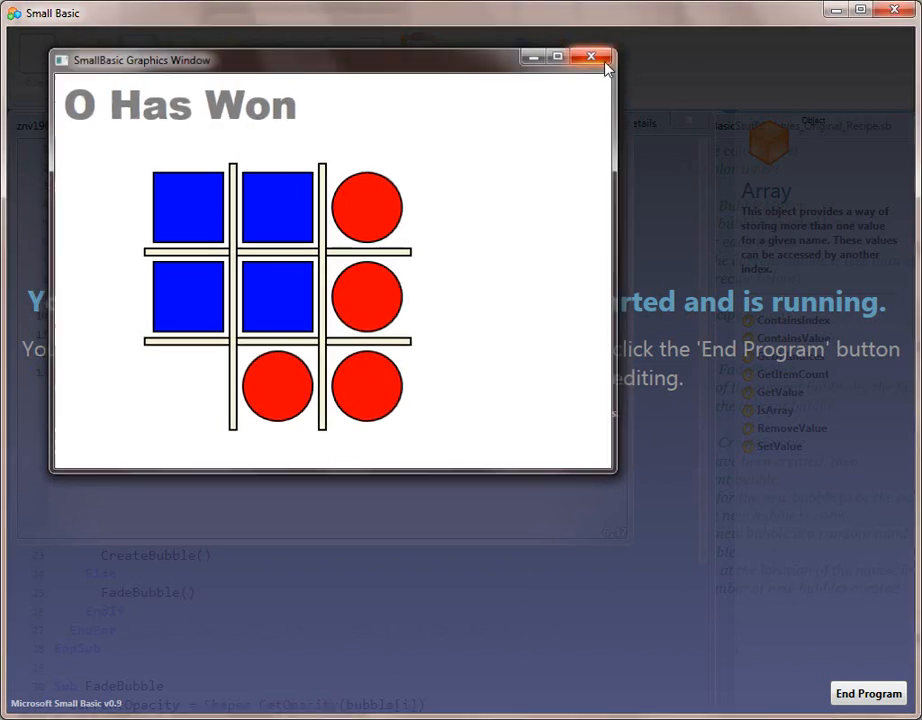
{"action": "left_click", "coordinate": [592, 56]}
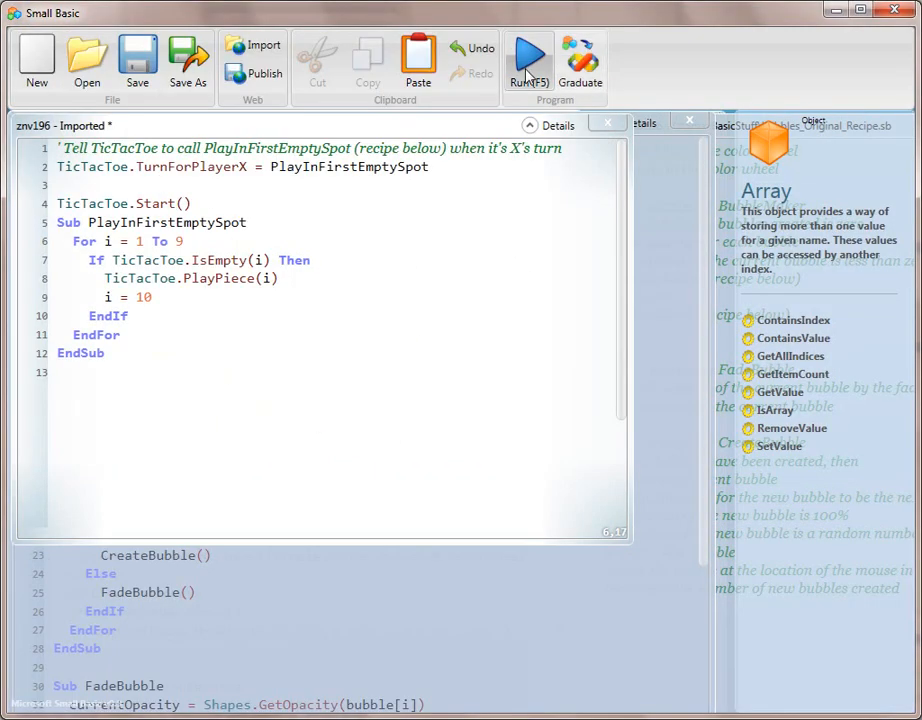
{"action": "left_click", "coordinate": [528, 60]}
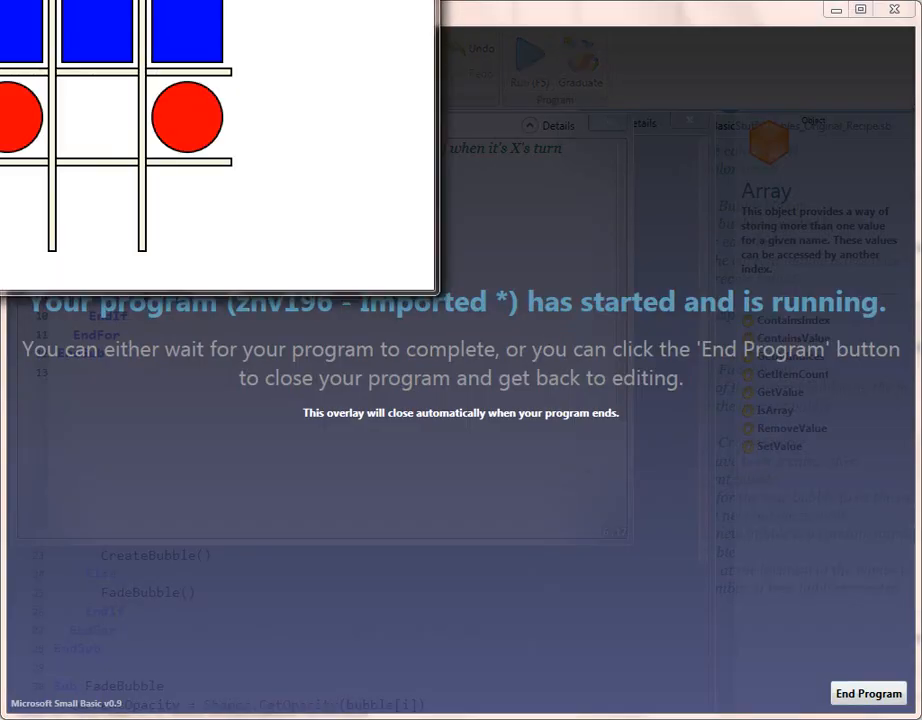
{"action": "left_click", "coordinate": [868, 692]}
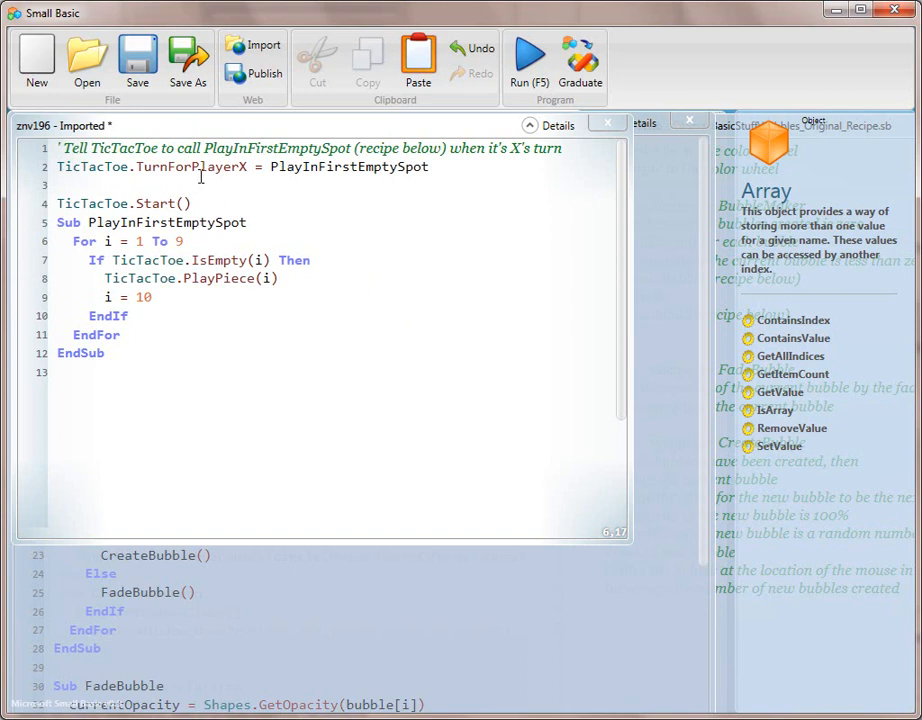
{"action": "mouse_move", "coordinate": [208, 278]}
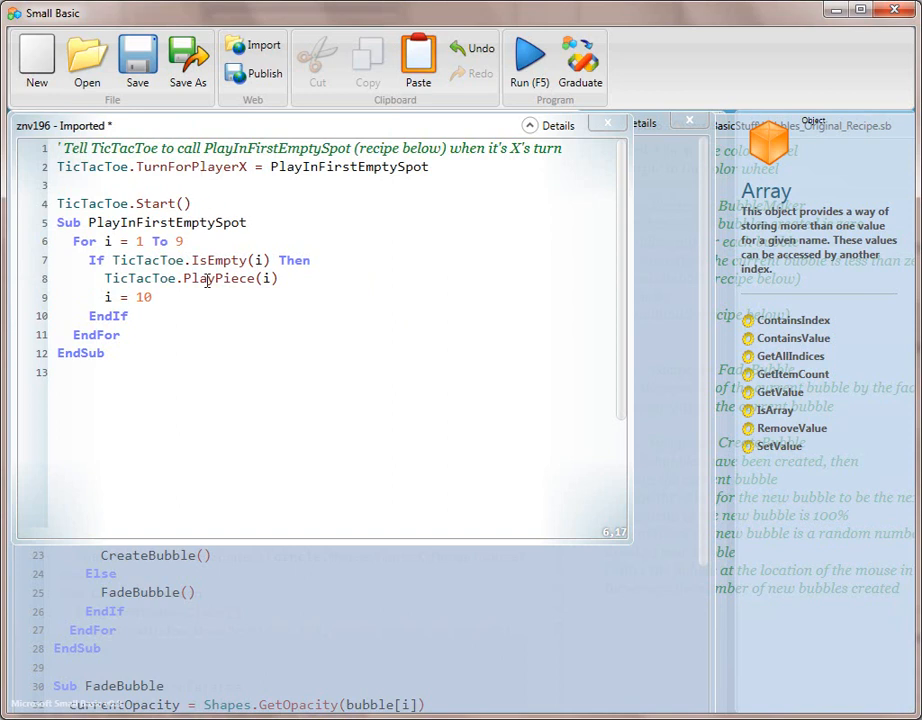